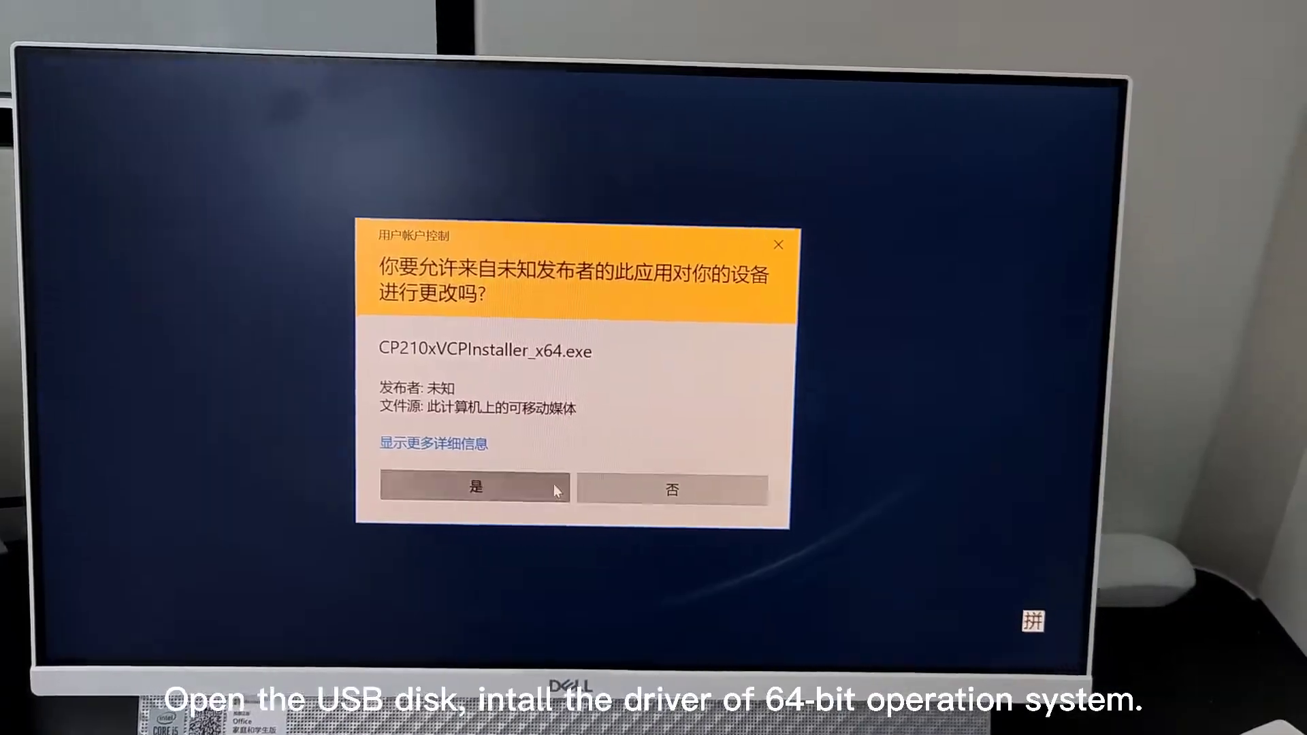
- Allow the CP210xVCPInstaller_x64.exe USB driver installer to make changes to the computer
{"action": "left_click", "coordinate": [475, 489]}
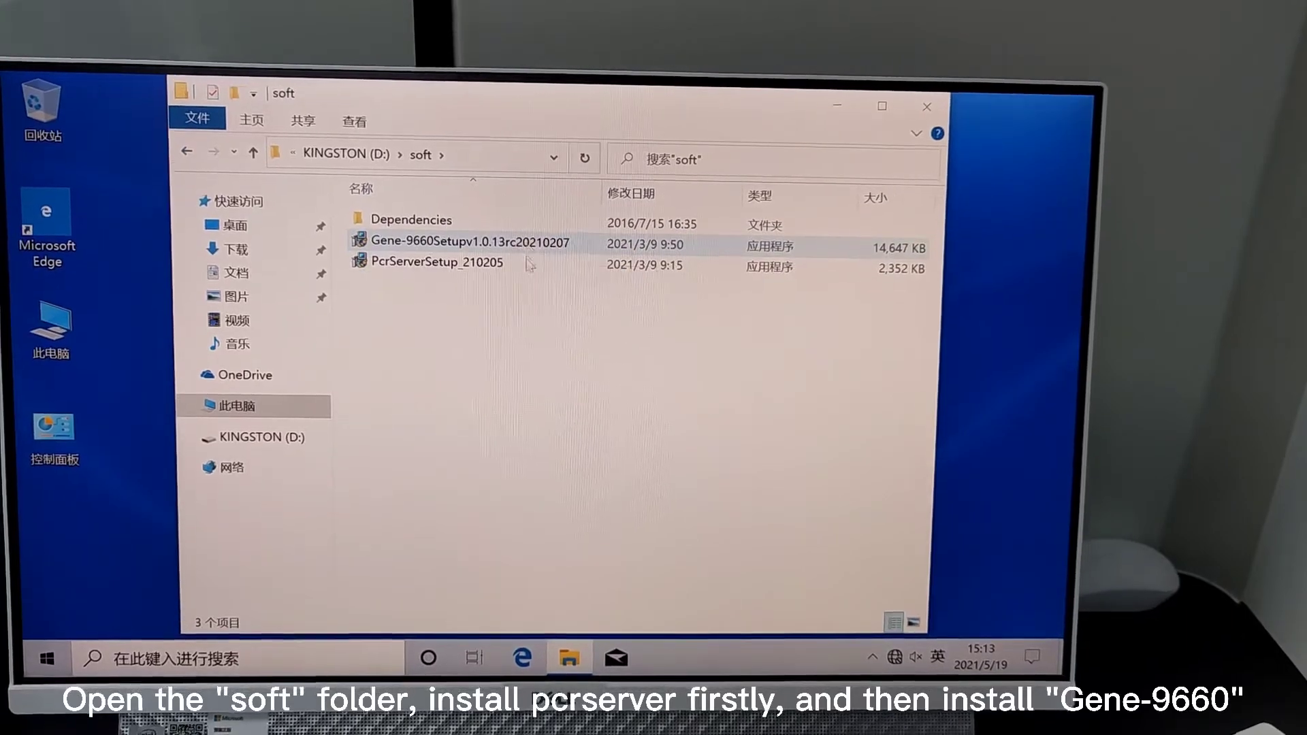
- Install PcrServer from PcrServerSetup_210205 into the default C:\BIOER\PcrServer folder and finish the wizard
{"action": "left_click", "coordinate": [433, 262]}
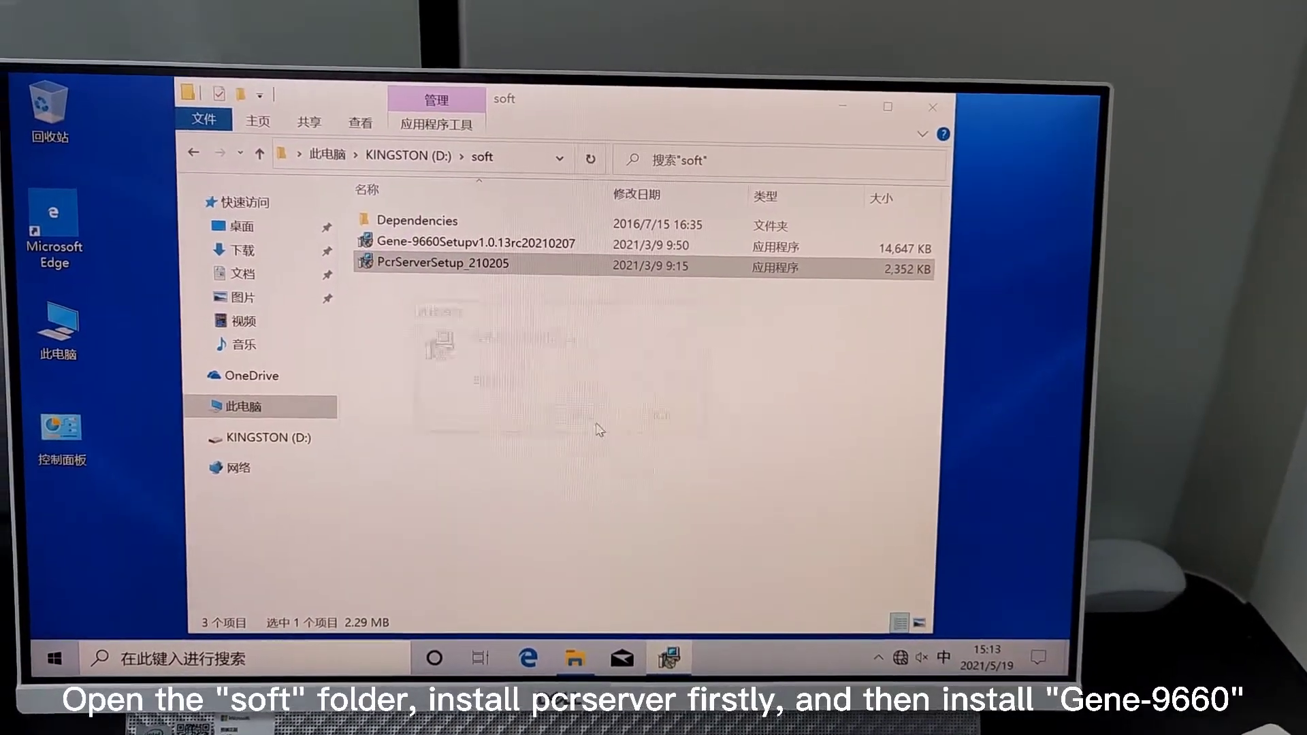
{"action": "double_click", "coordinate": [441, 263]}
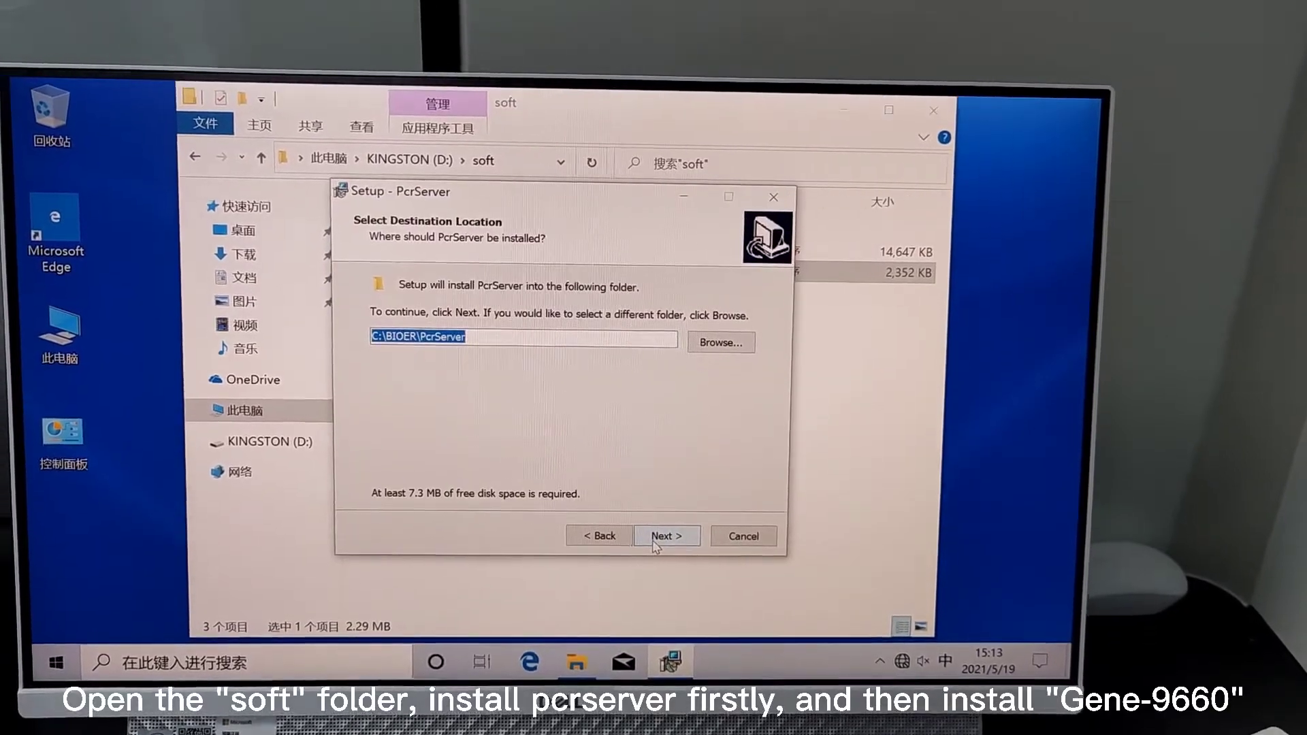
{"action": "left_click", "coordinate": [666, 535]}
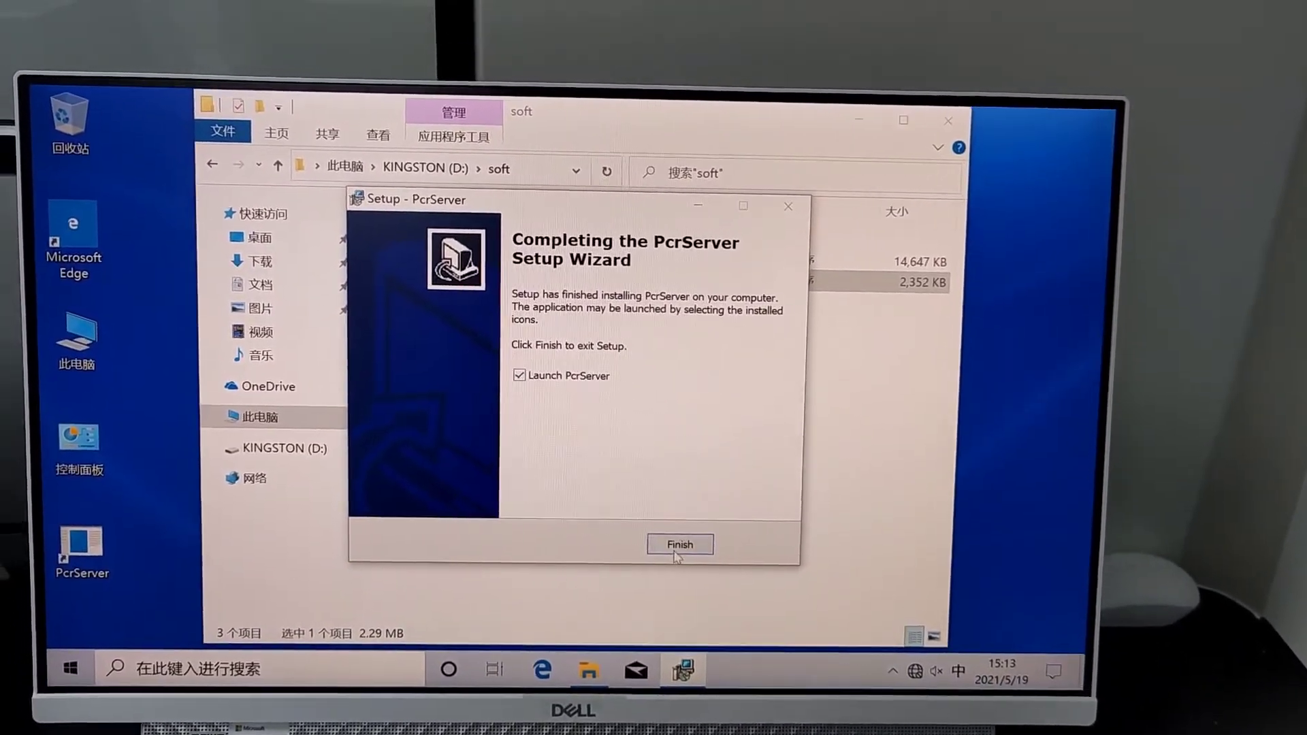
{"action": "left_click", "coordinate": [678, 544]}
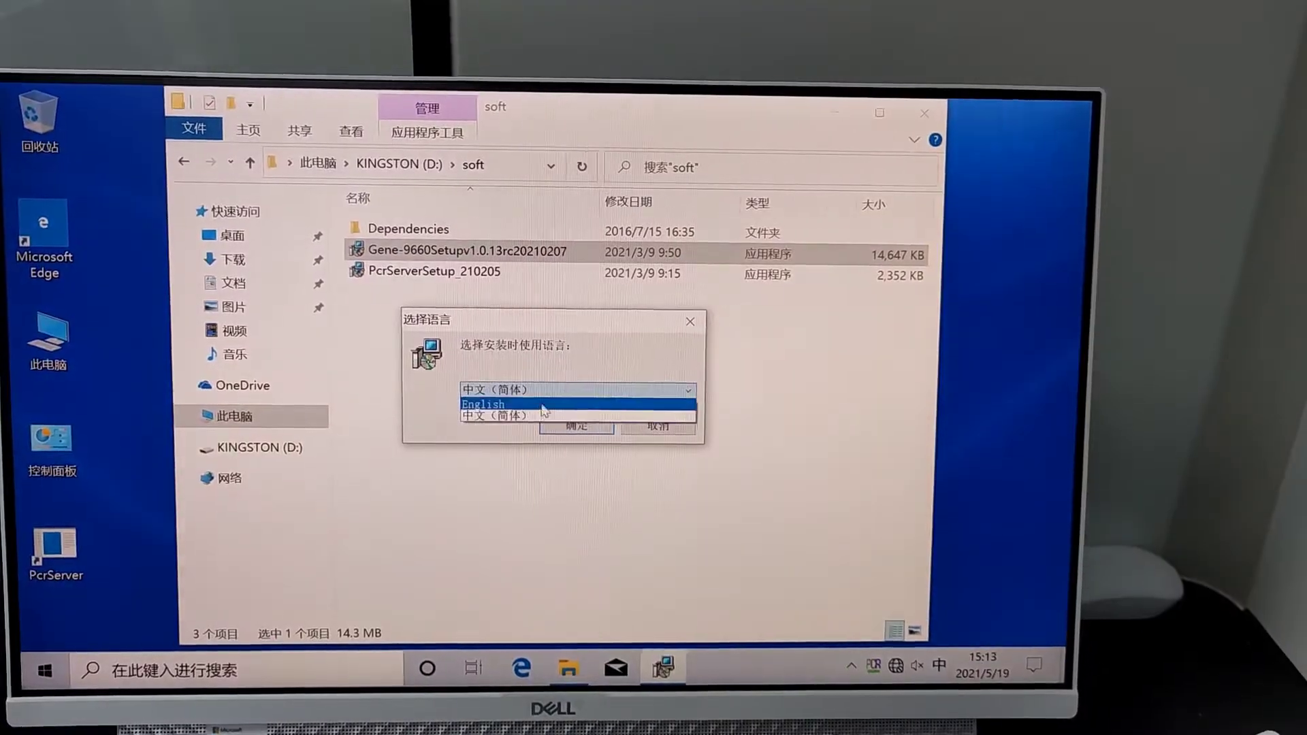
- Install Gene-9660 in English into the default C:\Bioer\Gene-9660 folder and finish with launch enabled
{"action": "left_click", "coordinate": [574, 426]}
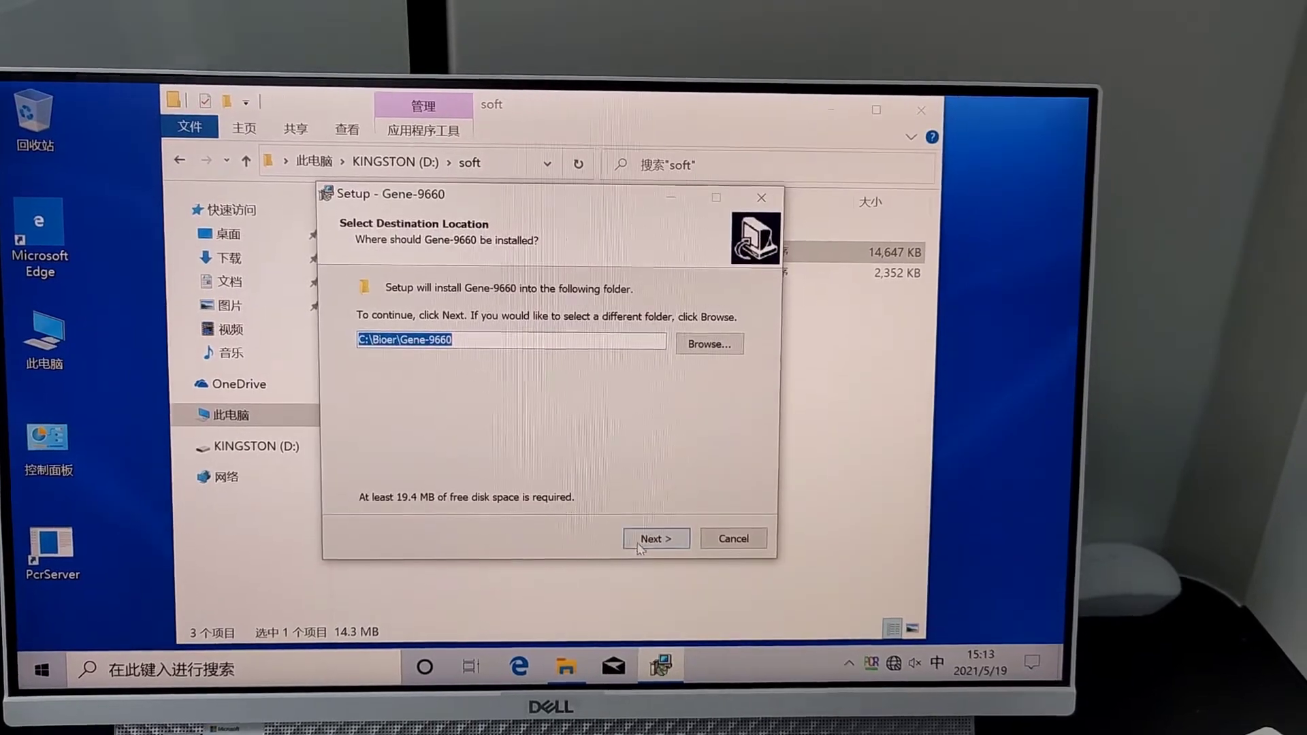
{"action": "left_click", "coordinate": [654, 537]}
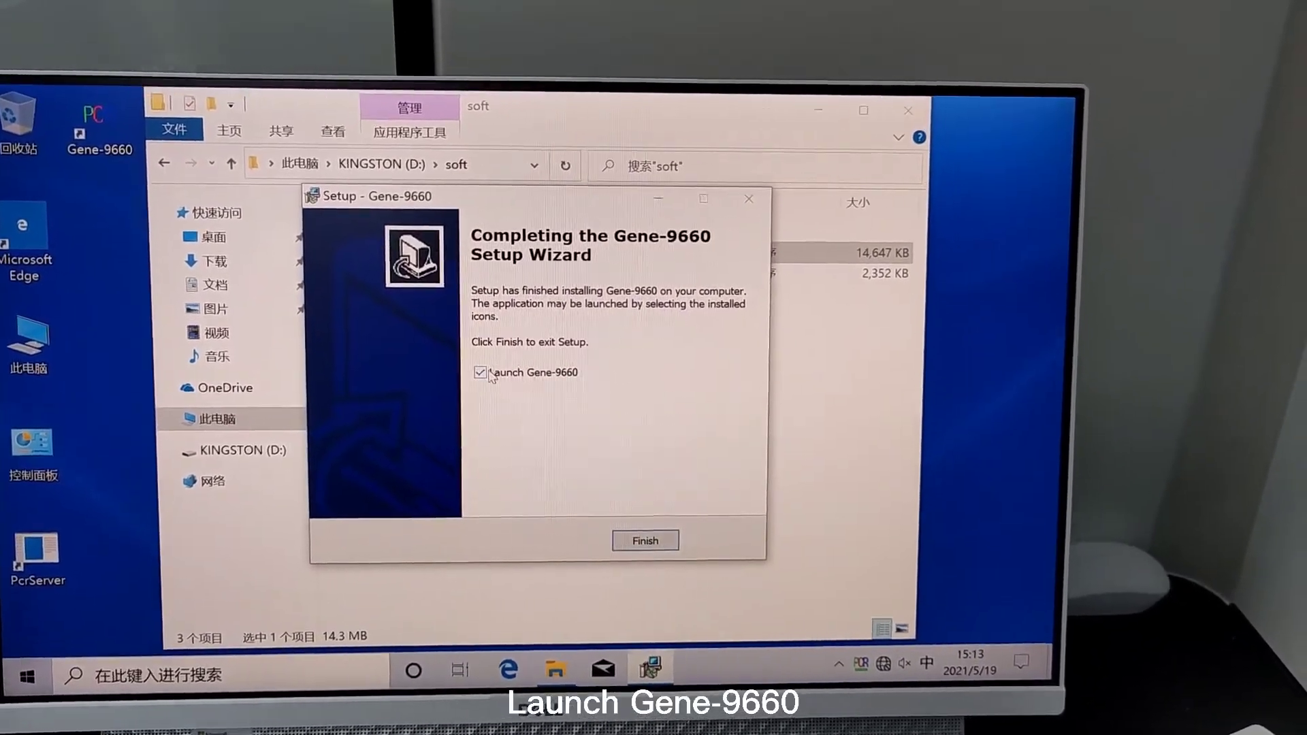
{"action": "left_click", "coordinate": [644, 540]}
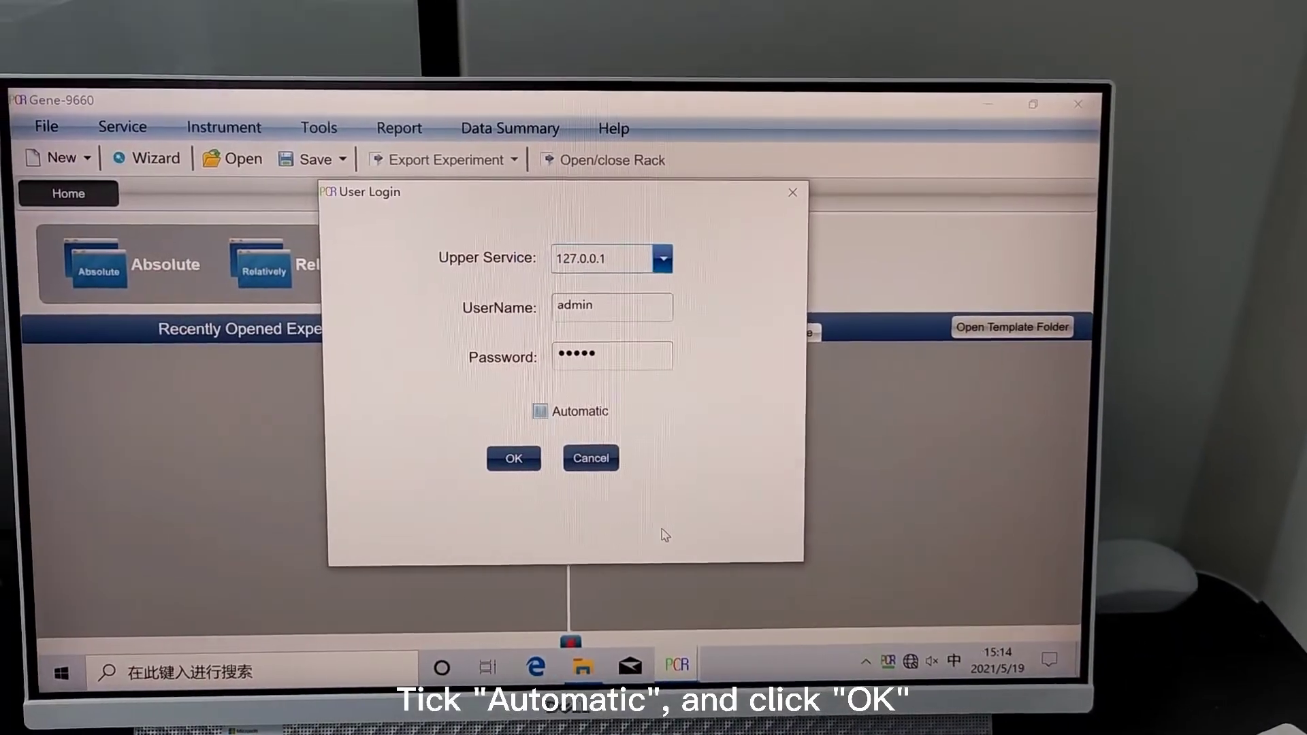
- Make the admin login to local server 127.0.0.1 automatic
{"action": "left_click", "coordinate": [513, 459]}
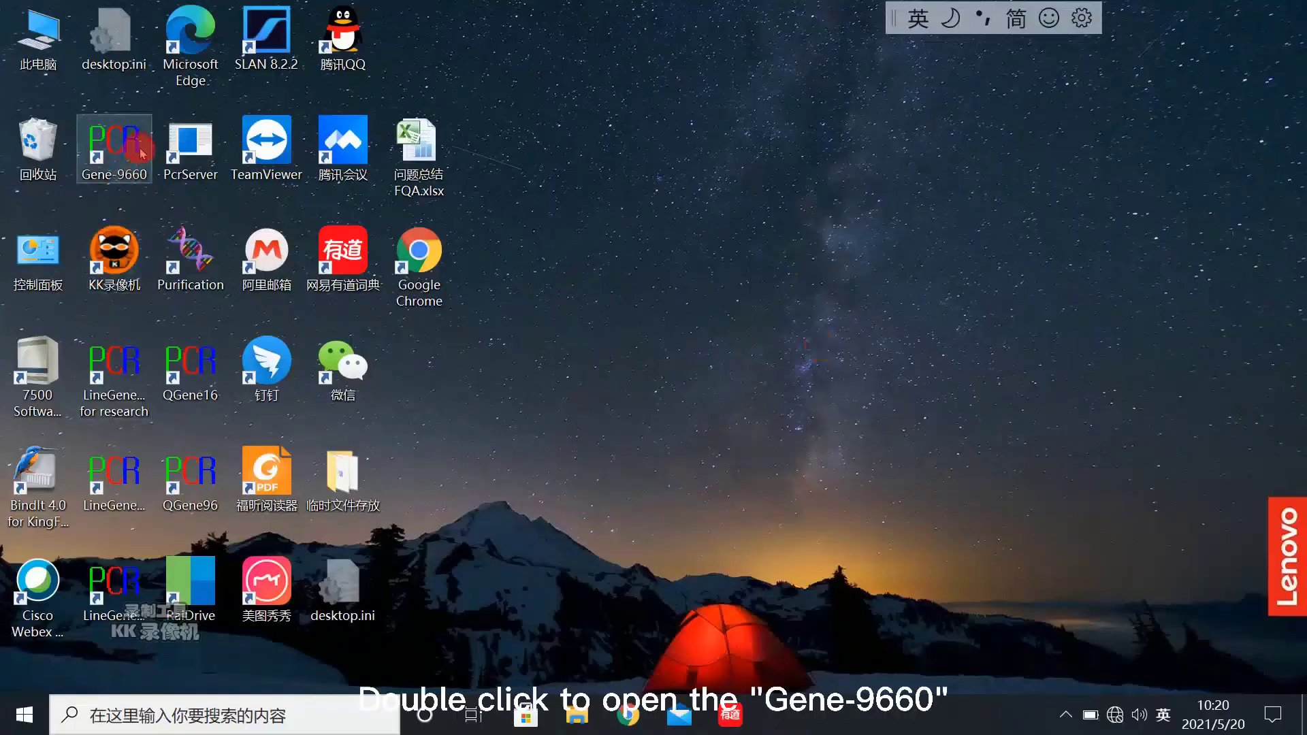
- Launch Gene-9660 from its desktop shortcut and start a new Absolute quantification experiment
{"action": "double_click", "coordinate": [115, 148]}
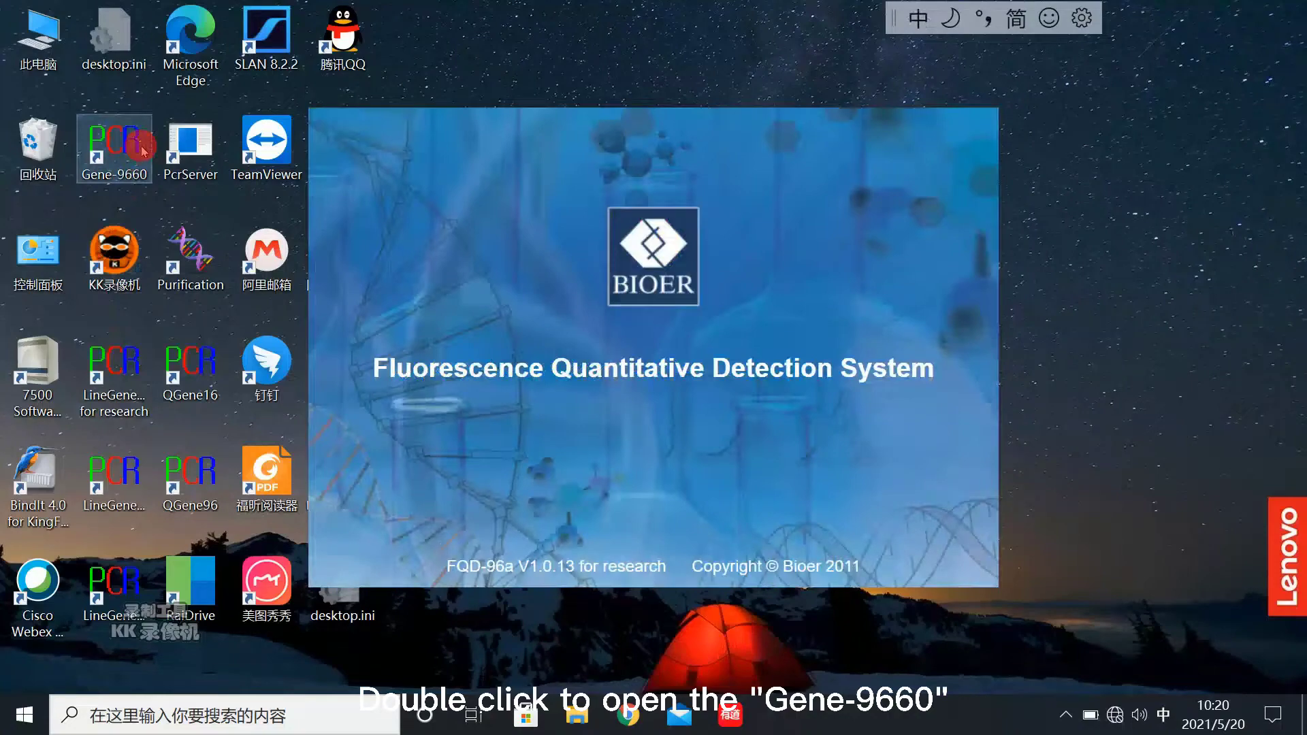
{"action": "double_click", "coordinate": [114, 149]}
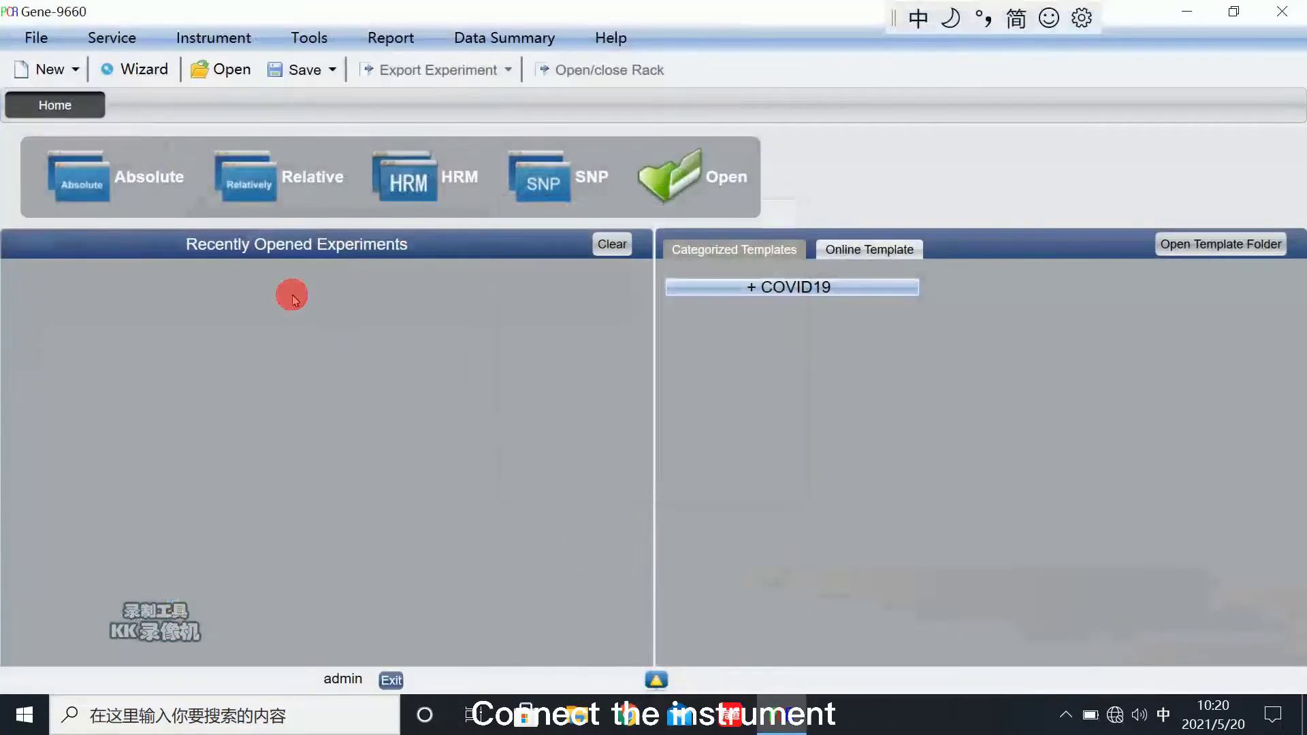
{"action": "left_click", "coordinate": [79, 175]}
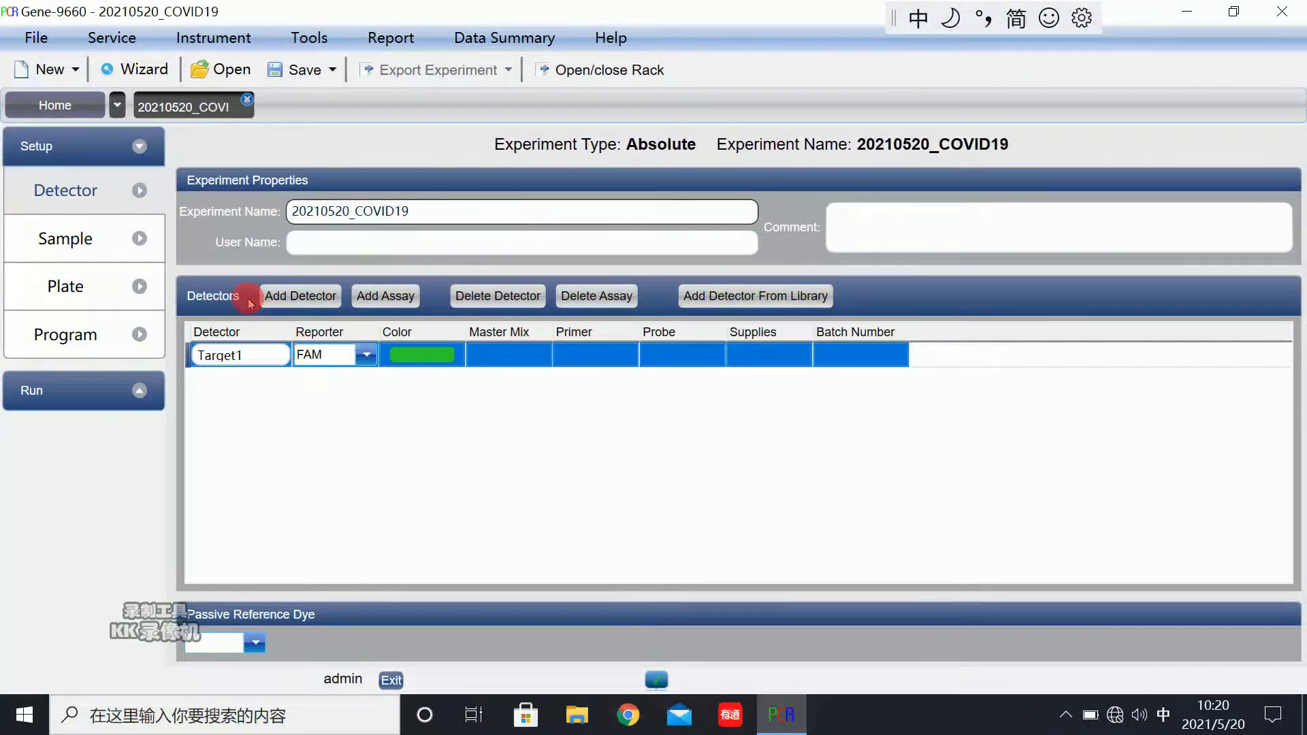
- Add detectors so the experiment has N Gene/FAM, ORF1ab/VIC and IC/ROX
{"action": "left_click", "coordinate": [300, 295]}
{"action": "type", "text": "N Gene"}
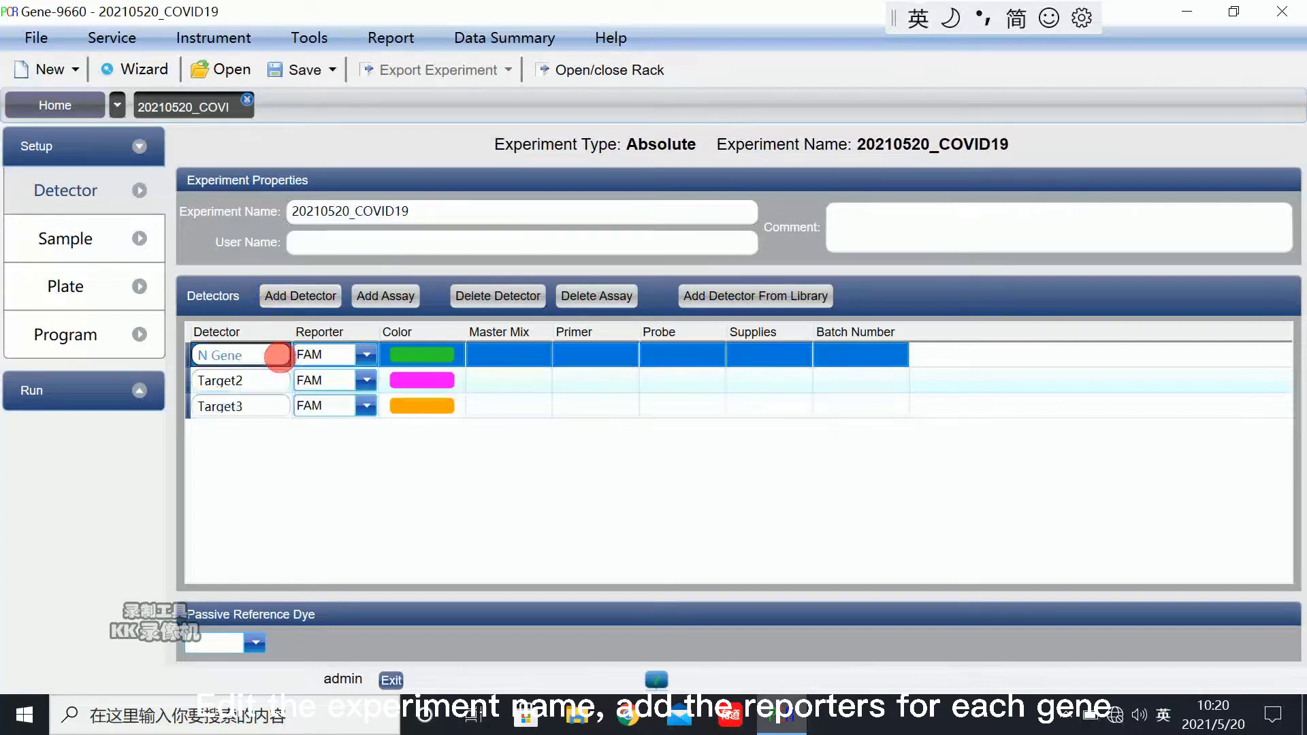
{"action": "left_click", "coordinate": [240, 380]}
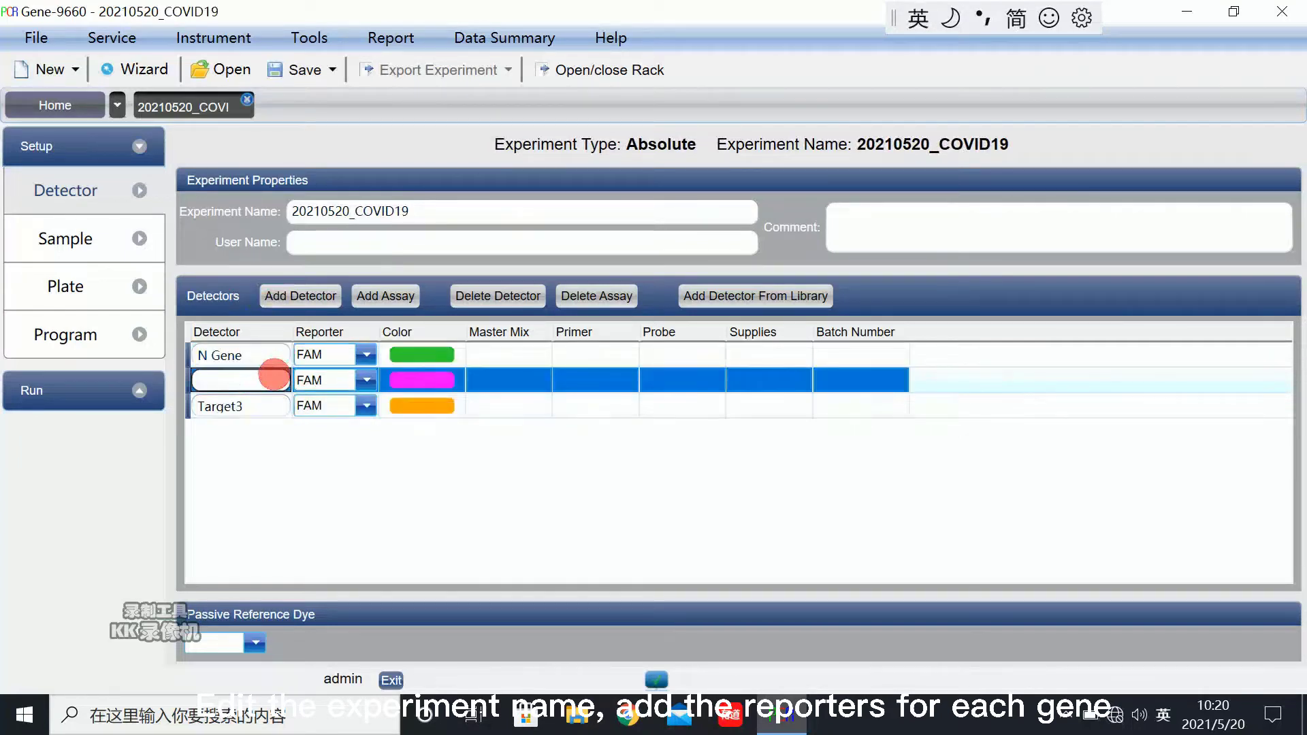
{"action": "type", "text": "ORF1ab"}
{"action": "left_click", "coordinate": [240, 406]}
{"action": "type", "text": "IC"}
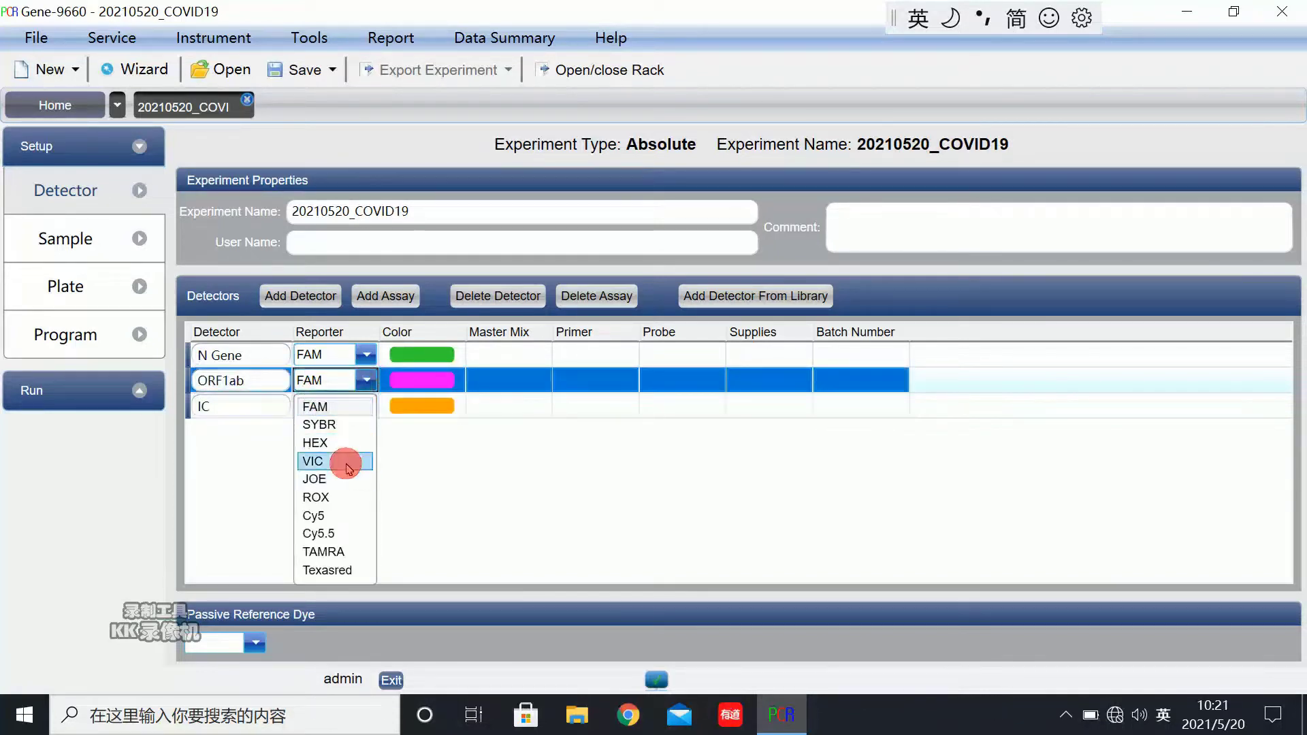
{"action": "left_click", "coordinate": [313, 462]}
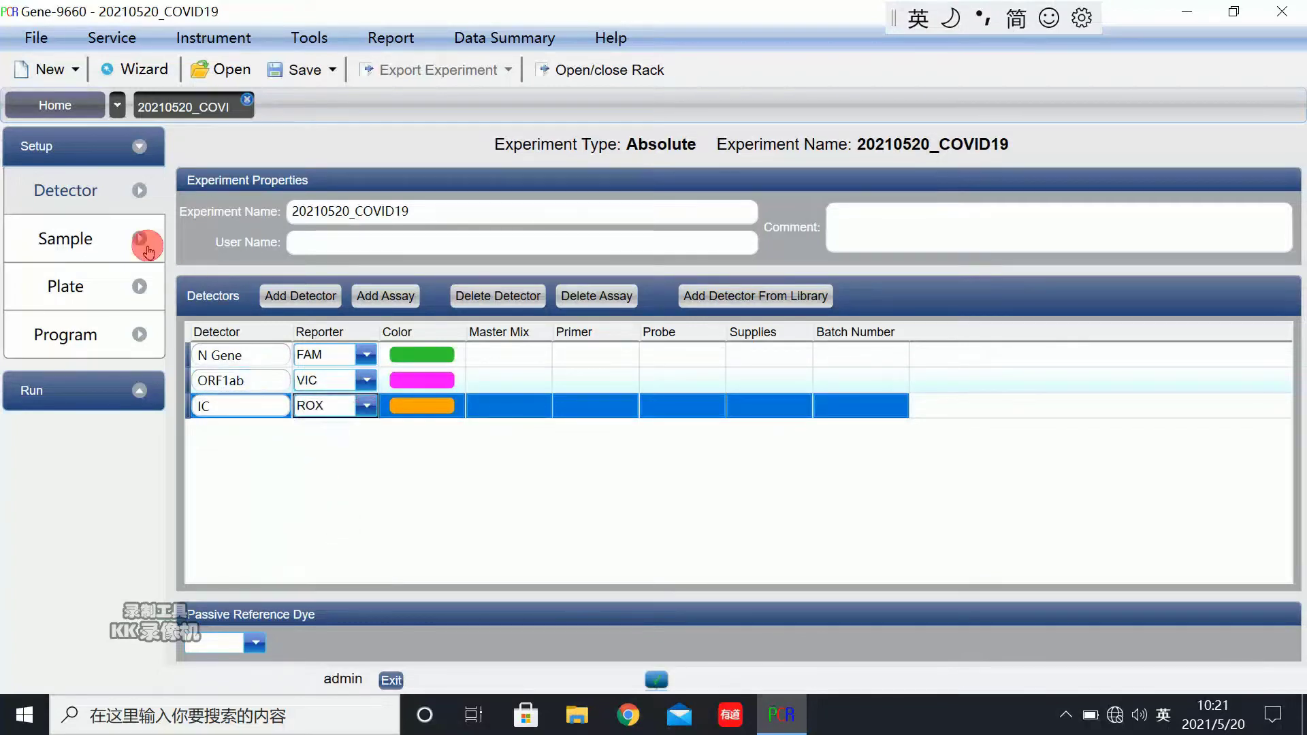
- Add a batch of six samples and name the first ones Sample 1 to Sample 4
{"action": "left_click", "coordinate": [65, 240]}
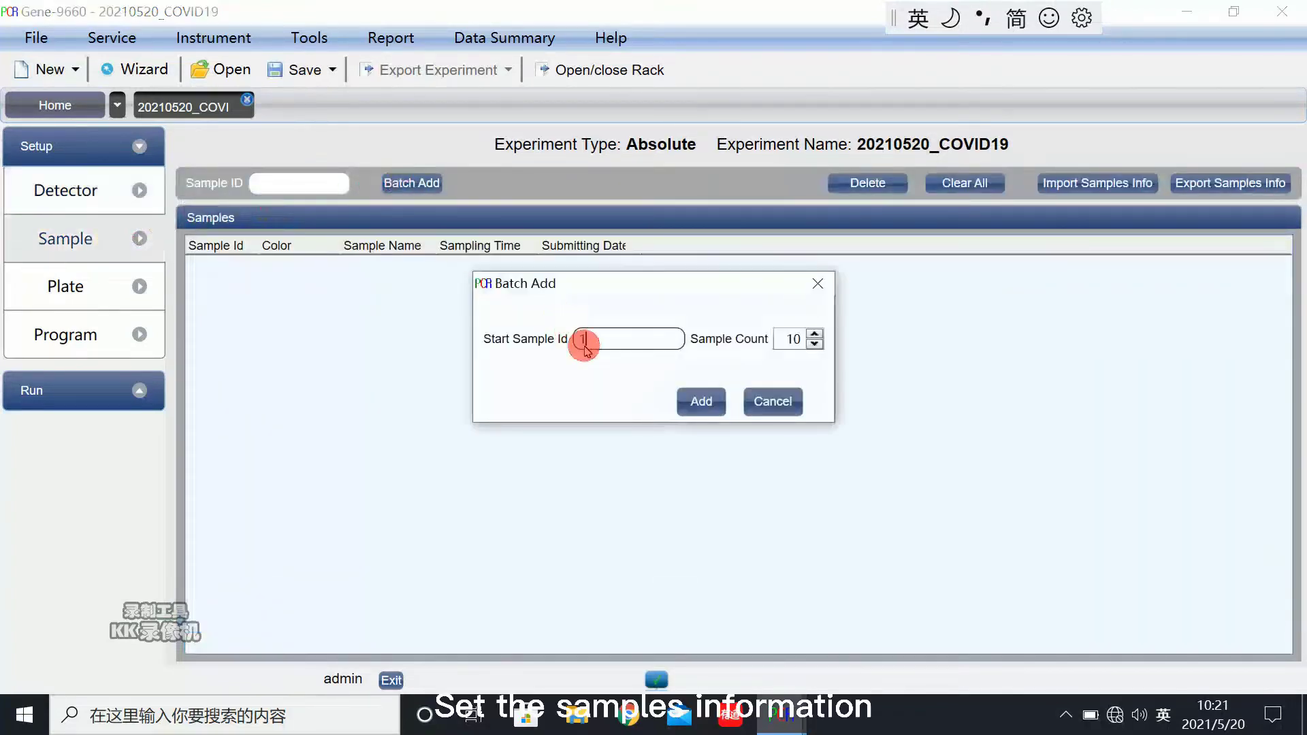
{"action": "left_click", "coordinate": [700, 400]}
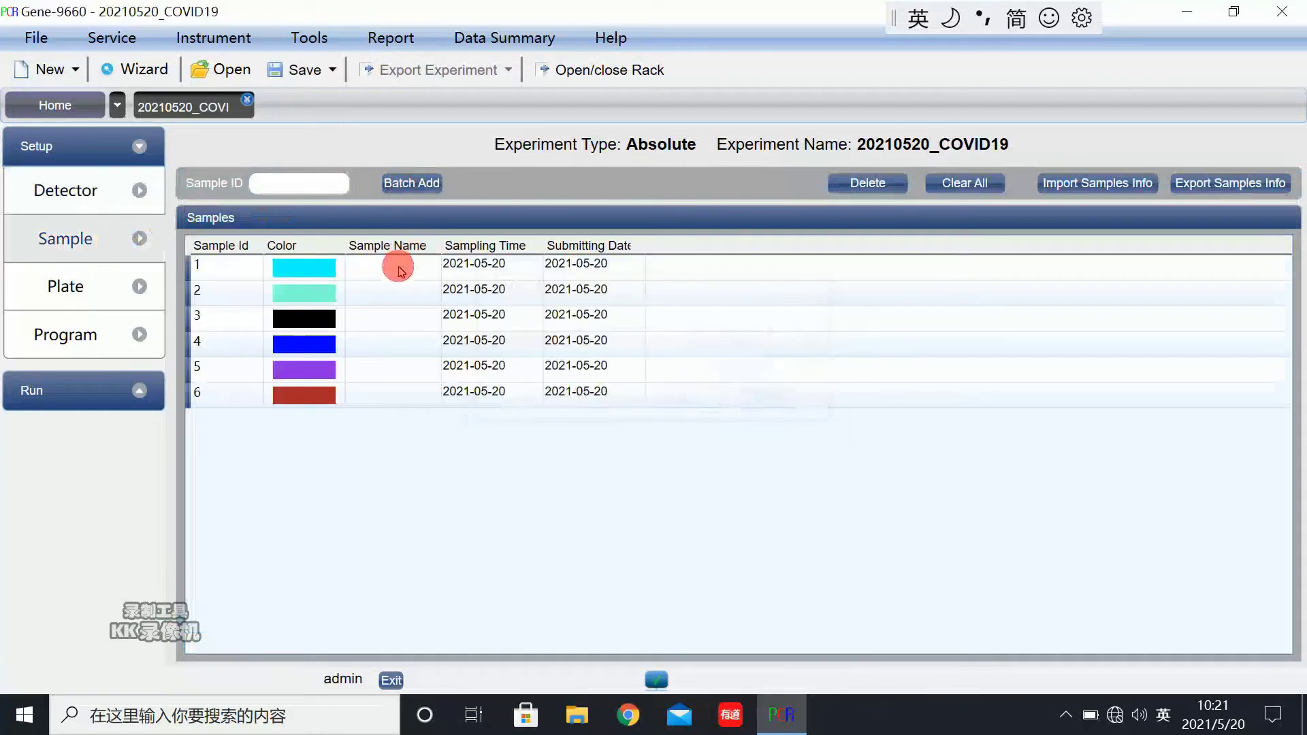
{"action": "type", "text": "Sample 1"}
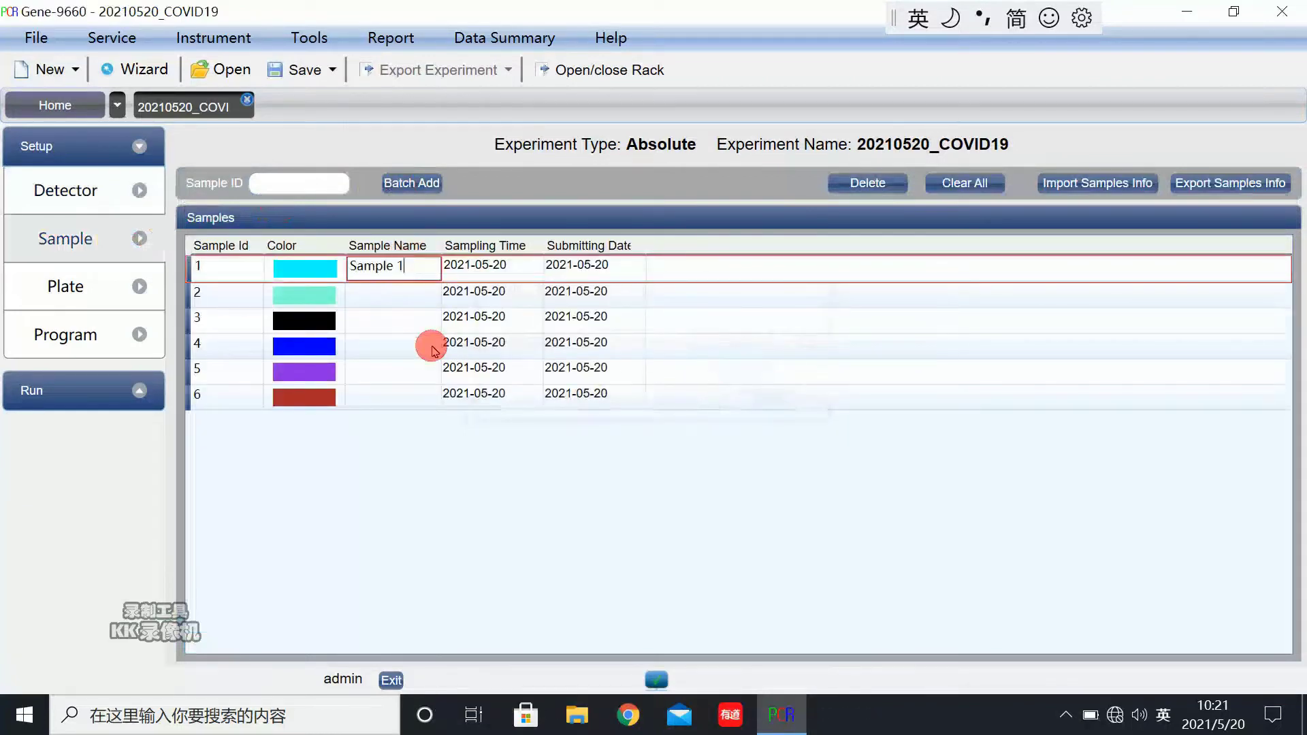
{"action": "double_click", "coordinate": [373, 266]}
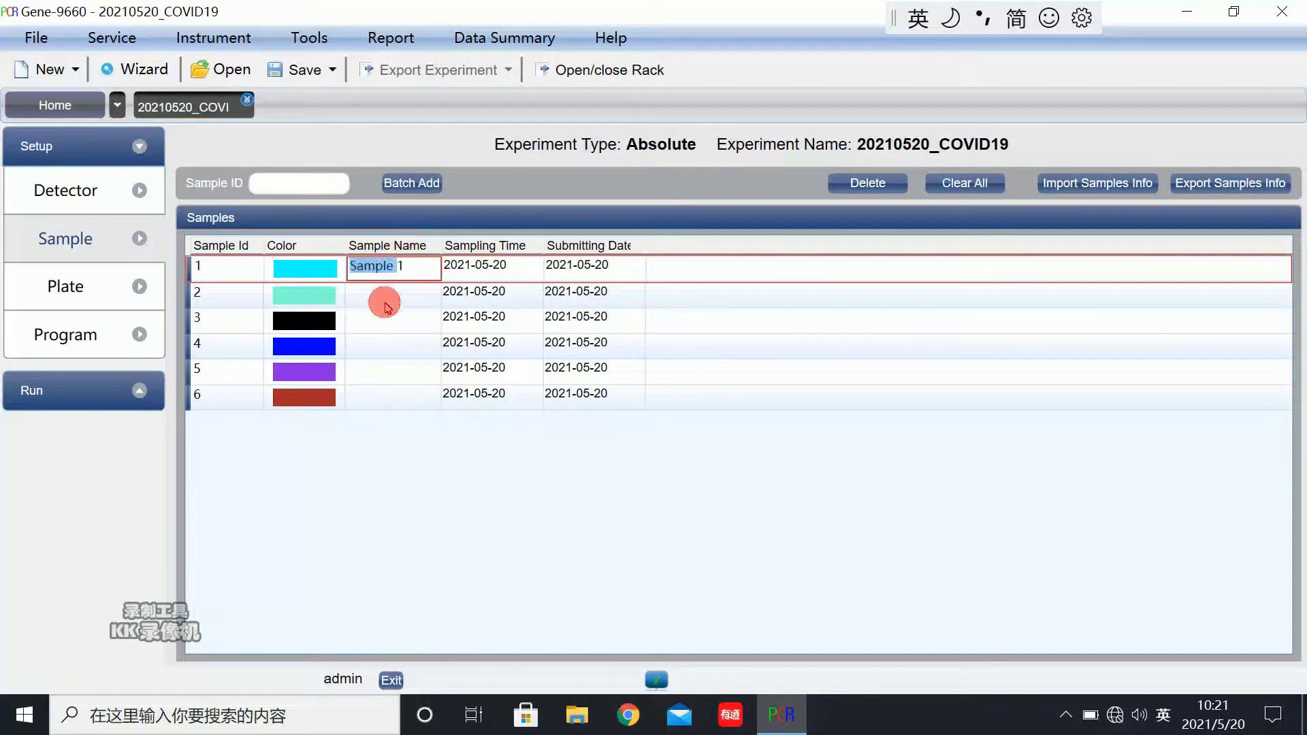
- Name samples 5 and 6 Negative Control and Positive Control
{"action": "left_click", "coordinate": [392, 318]}
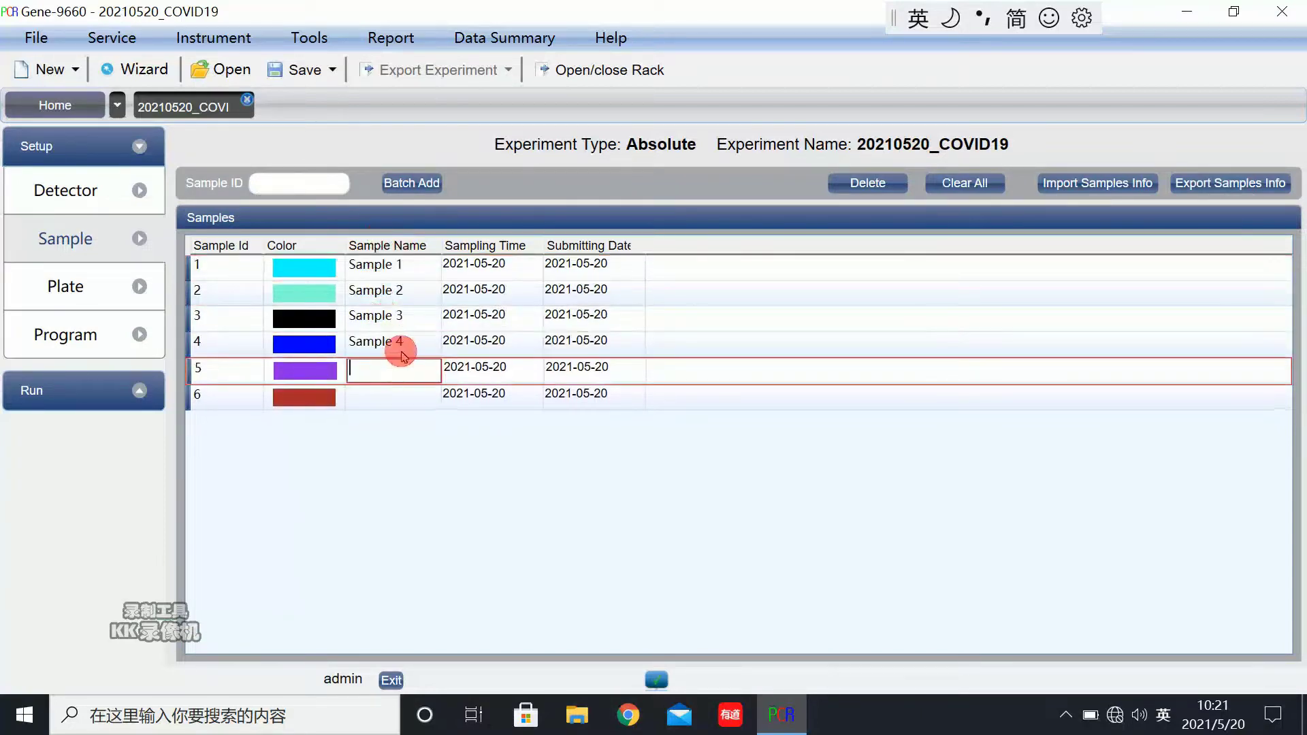
{"action": "type", "text": "Negative"}
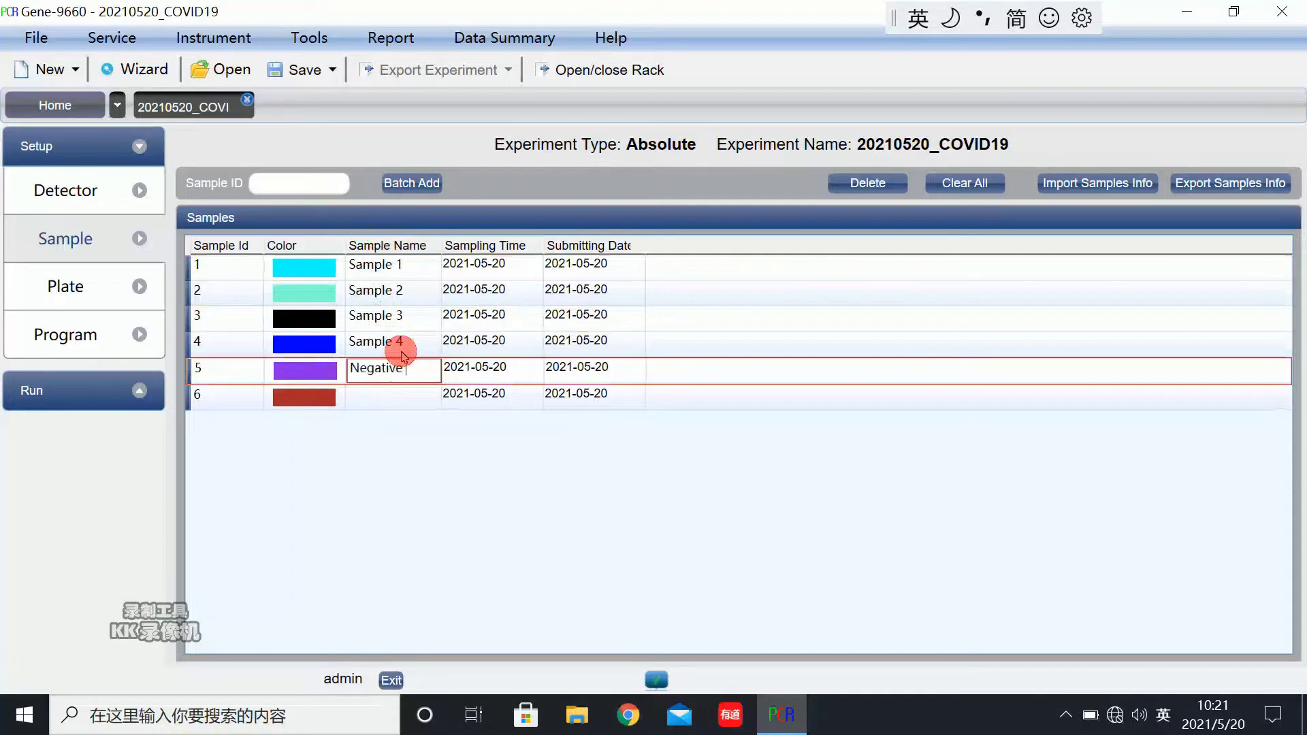
{"action": "left_click", "coordinate": [392, 392]}
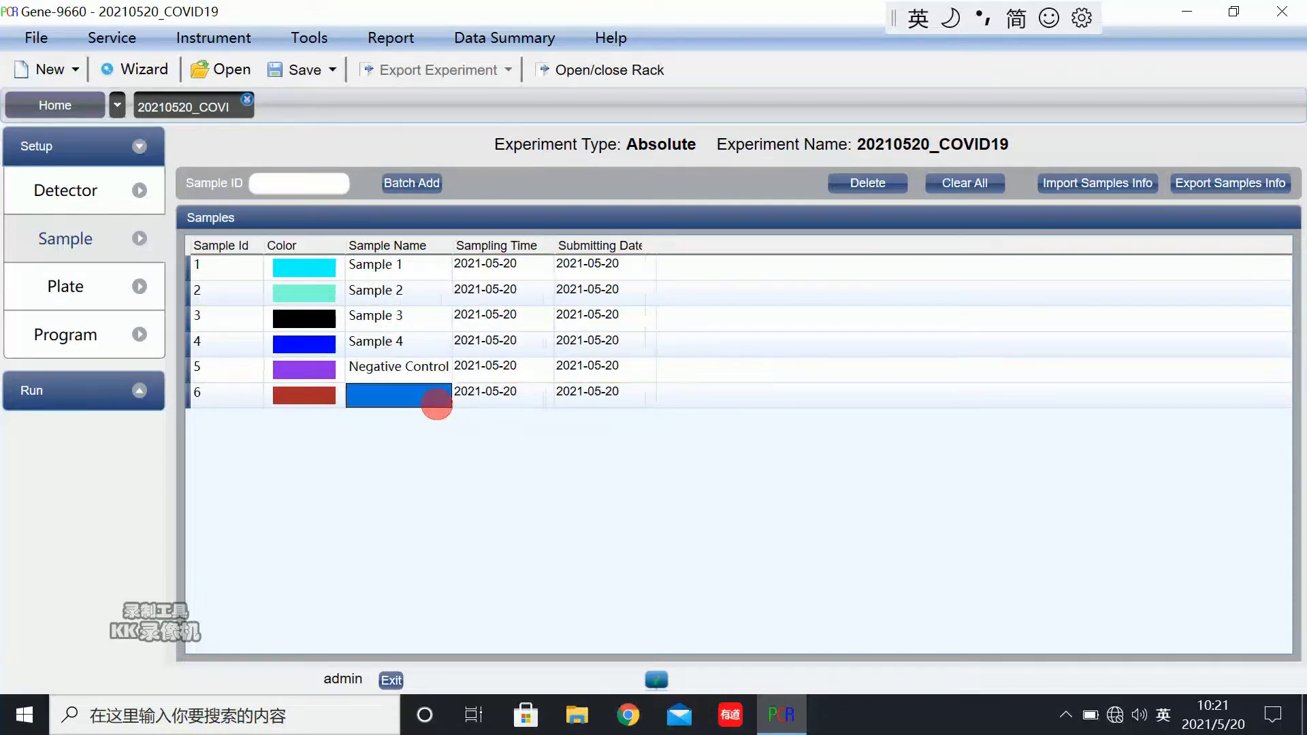
{"action": "type", "text": "Positive Control"}
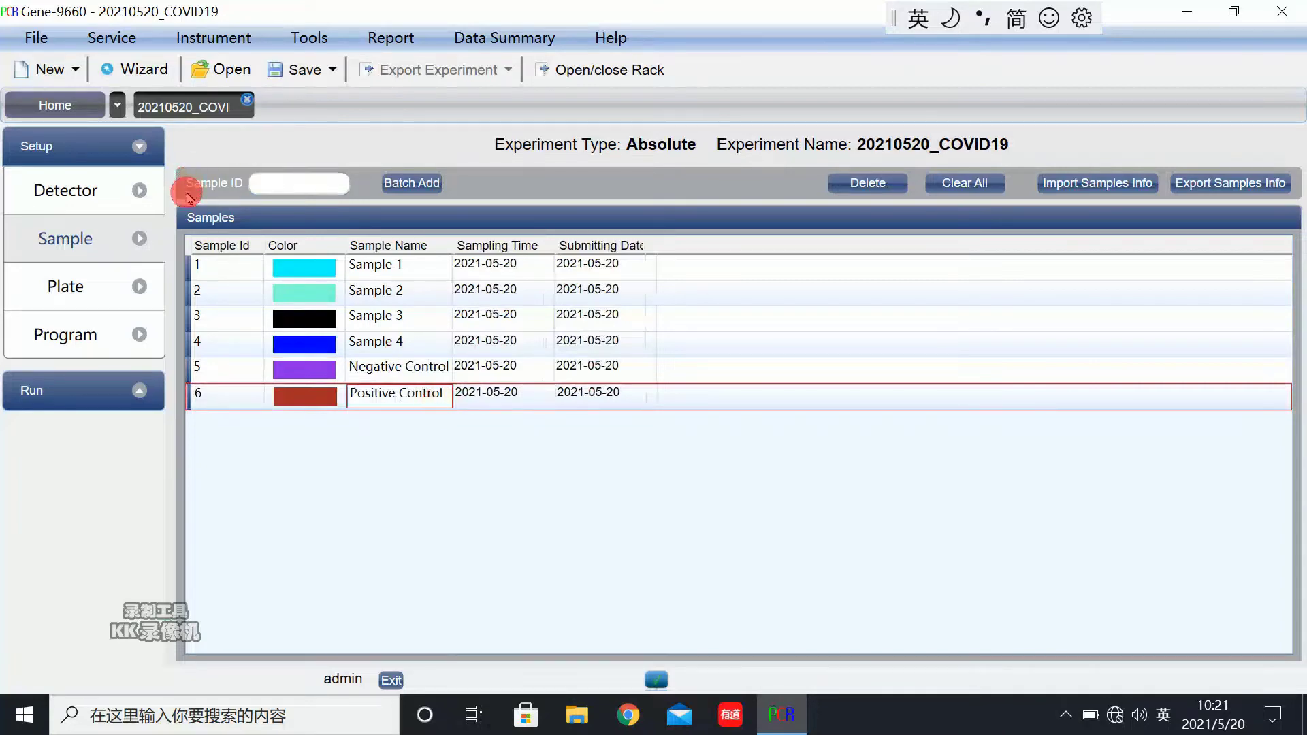
- Fill wells B6–G6 with samples 1–6 and all three detectors, marking F6 negative and G6 positive control
{"action": "left_click", "coordinate": [64, 286]}
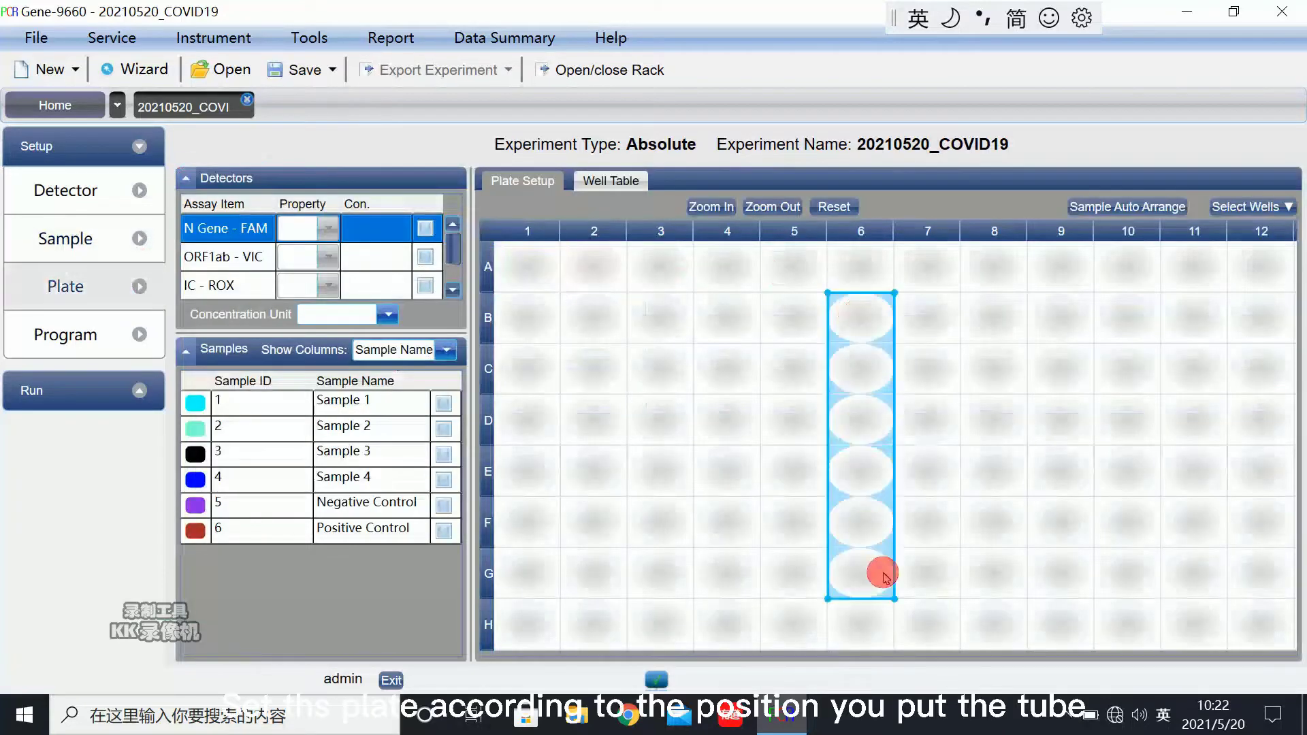
{"action": "left_click", "coordinate": [426, 227]}
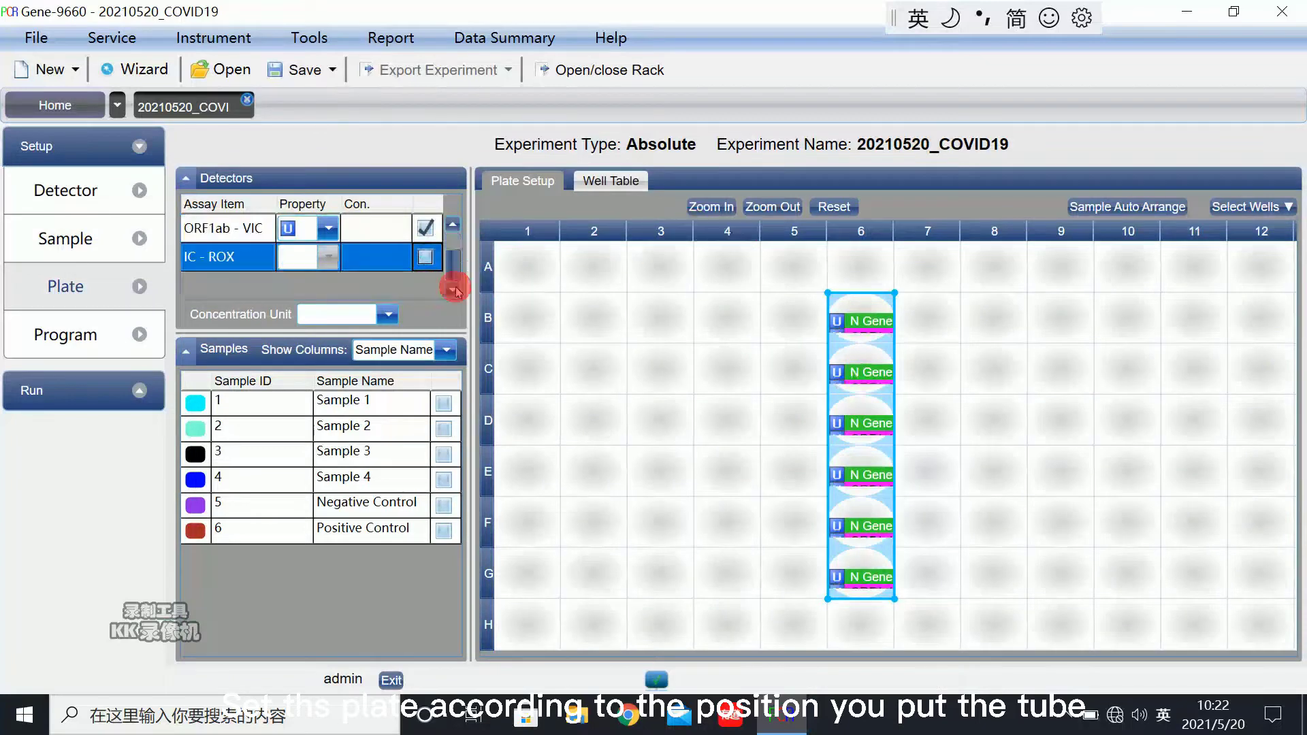
{"action": "left_click", "coordinate": [1127, 207]}
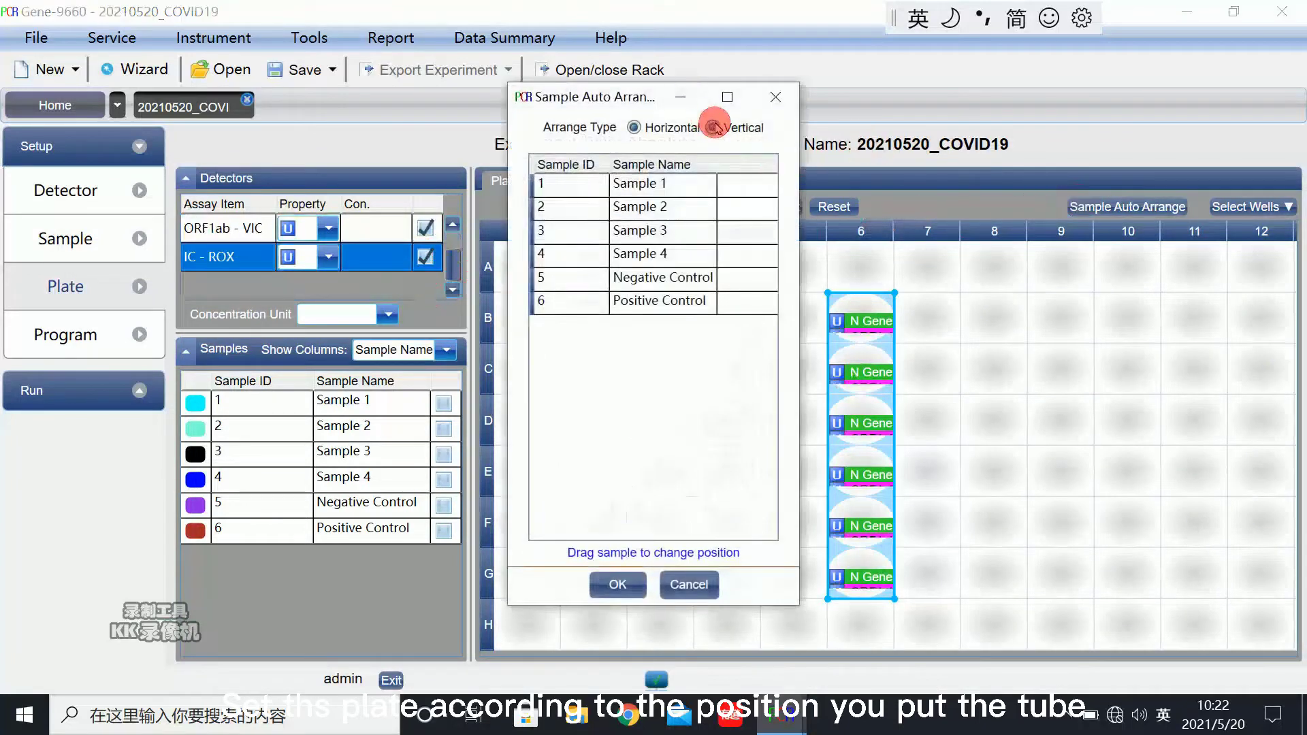
{"action": "left_click", "coordinate": [617, 584]}
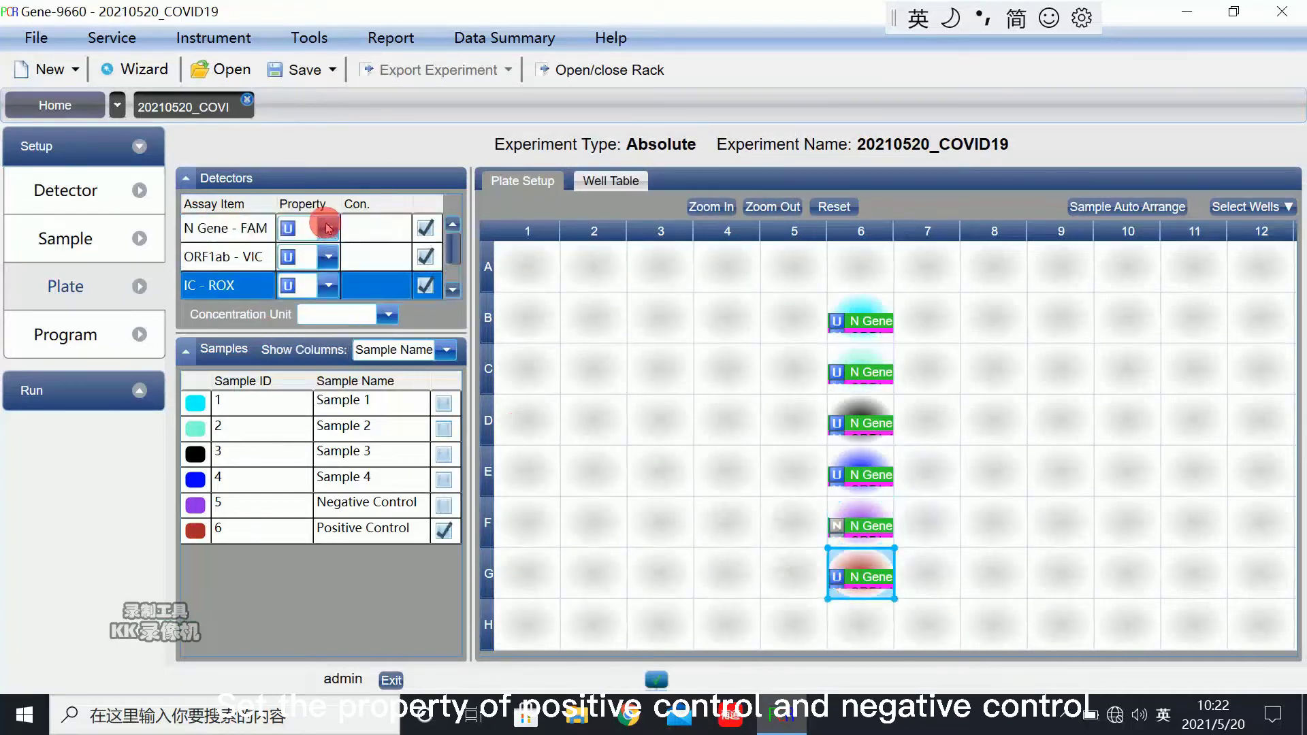
{"action": "left_click", "coordinate": [328, 228]}
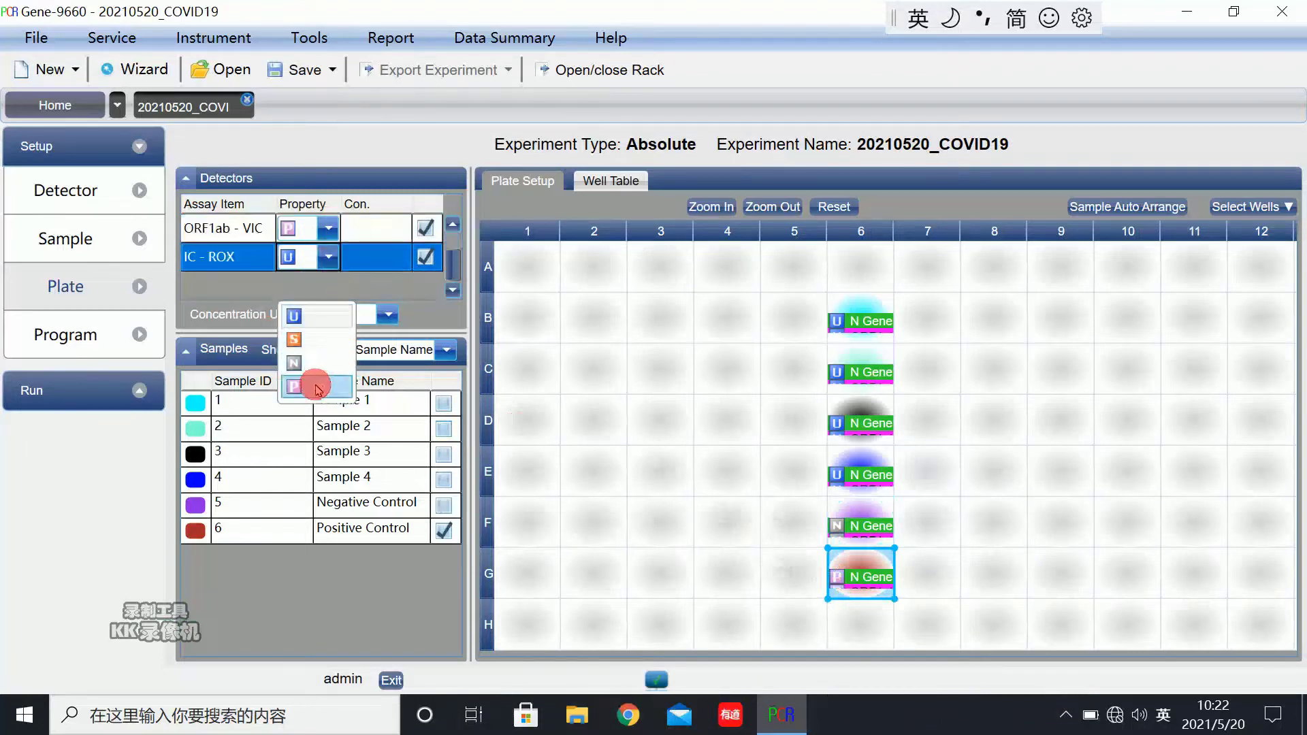
{"action": "left_click", "coordinate": [64, 335]}
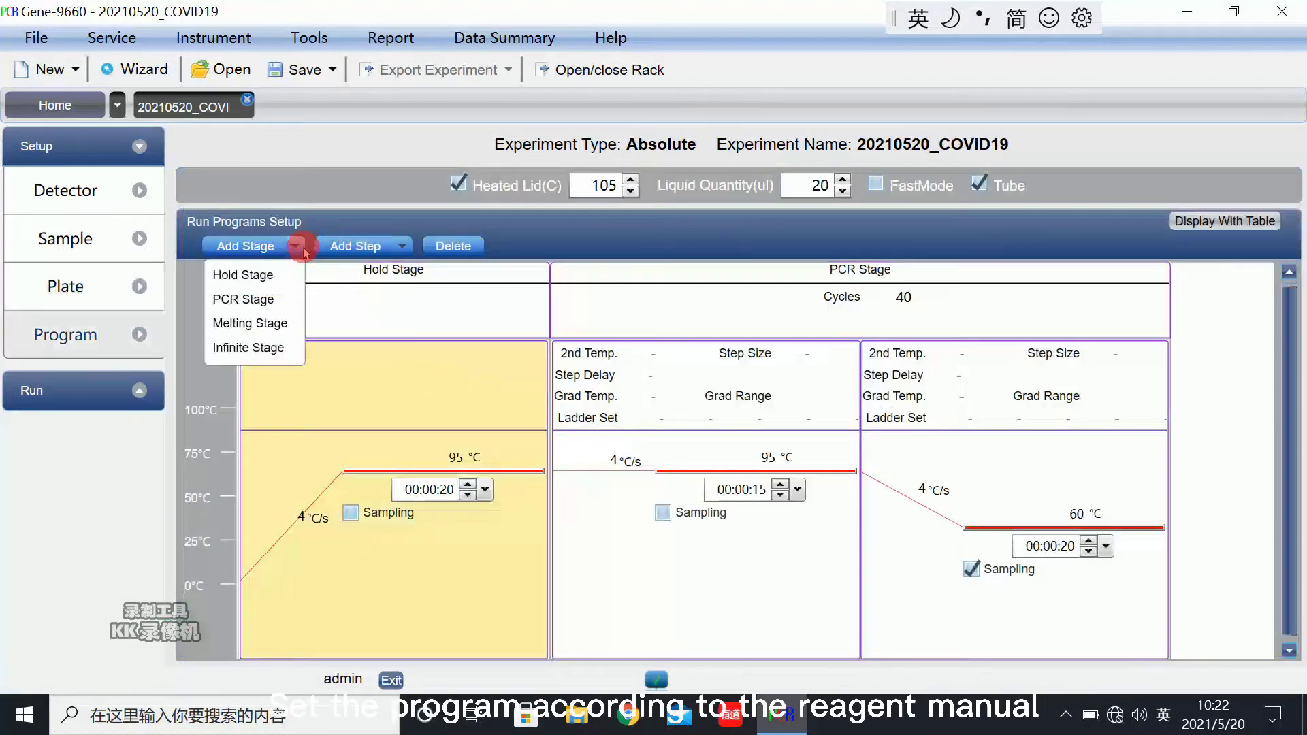
- Set holds 48 °C 5:00 and 94 °C 2:00, then 45 cycles of 94 °C 10 s and 60 °C 35 s
{"action": "left_click", "coordinate": [243, 274]}
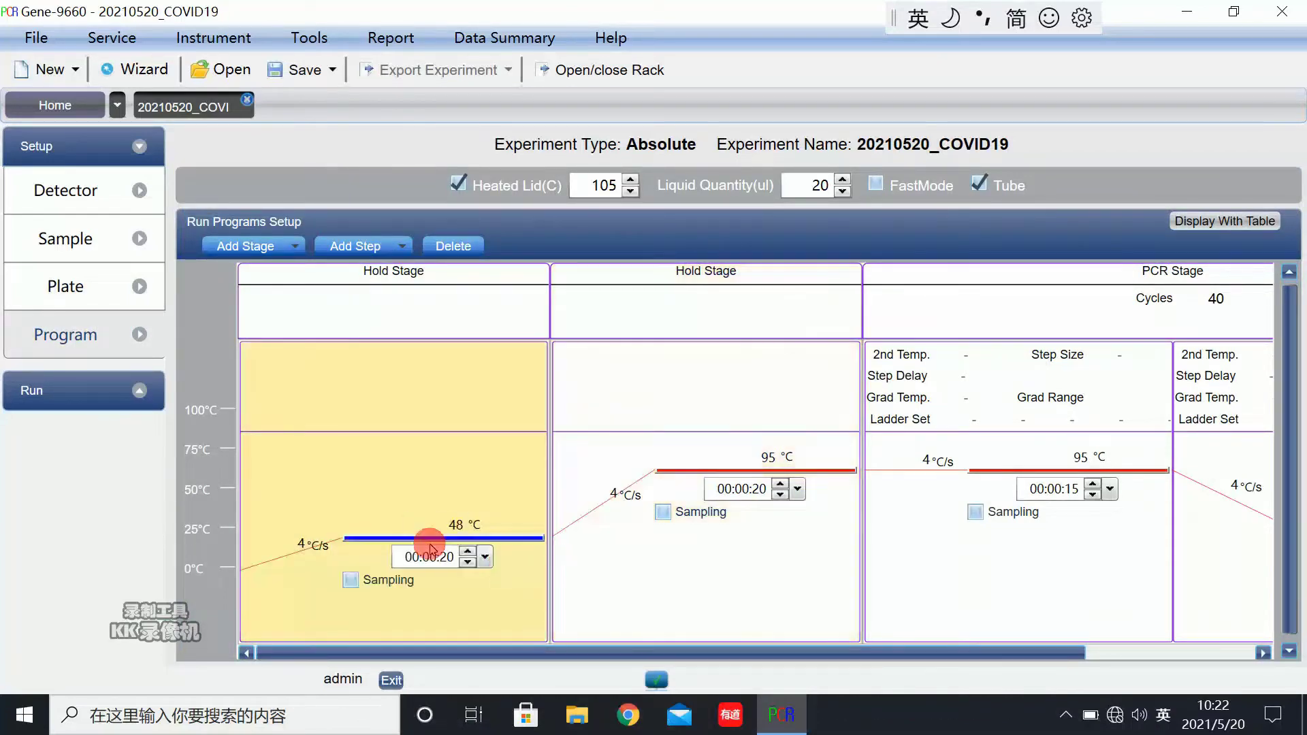
{"action": "left_click", "coordinate": [485, 564]}
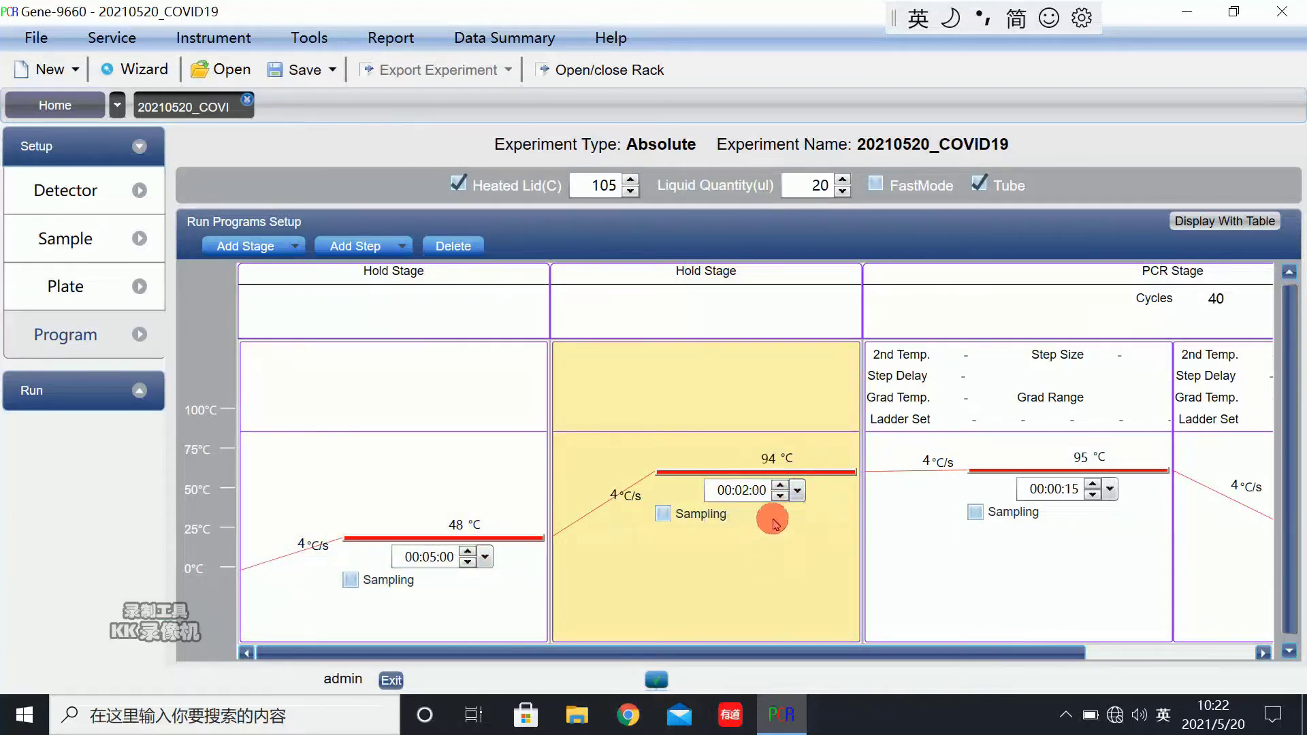
{"action": "left_click", "coordinate": [1108, 488]}
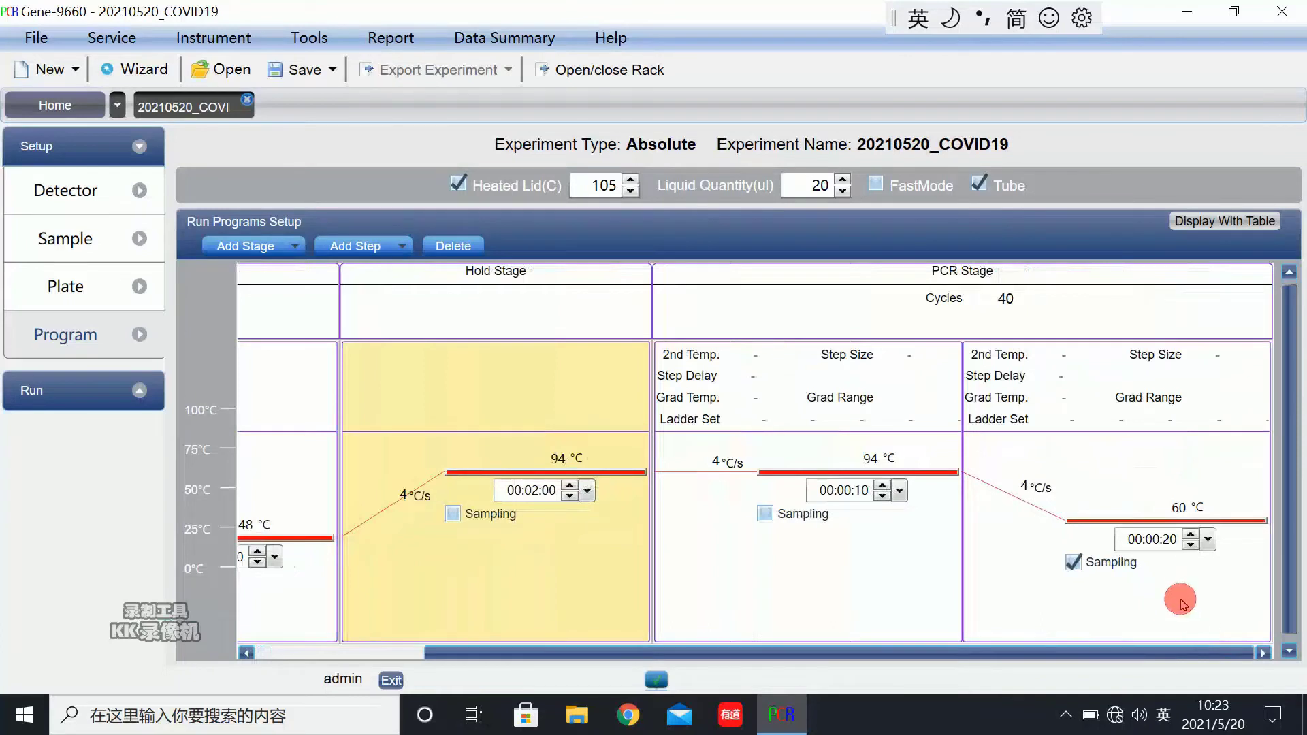
{"action": "left_click", "coordinate": [1207, 539]}
{"action": "type", "text": "35"}
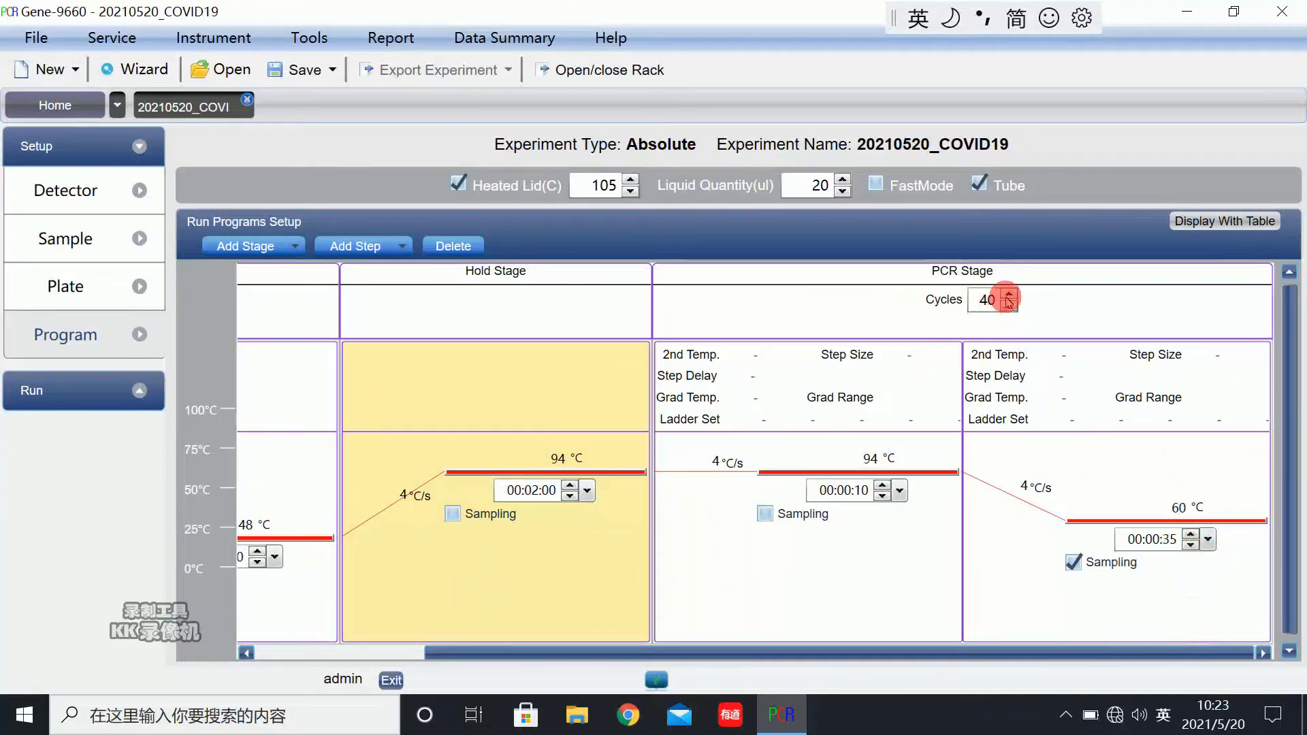
{"action": "left_click", "coordinate": [1008, 294]}
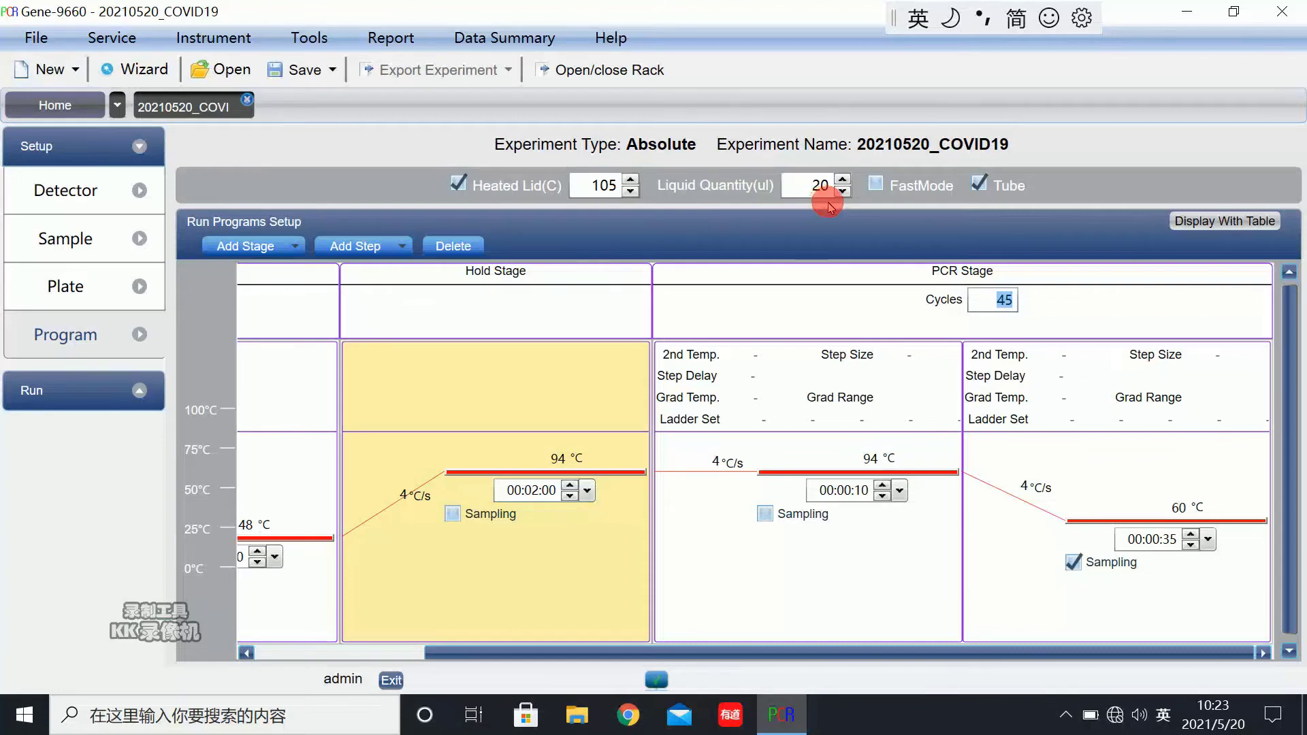
- Save the experiment as 20210520_COVID19.fqd and start the run
{"action": "left_click", "coordinate": [30, 196]}
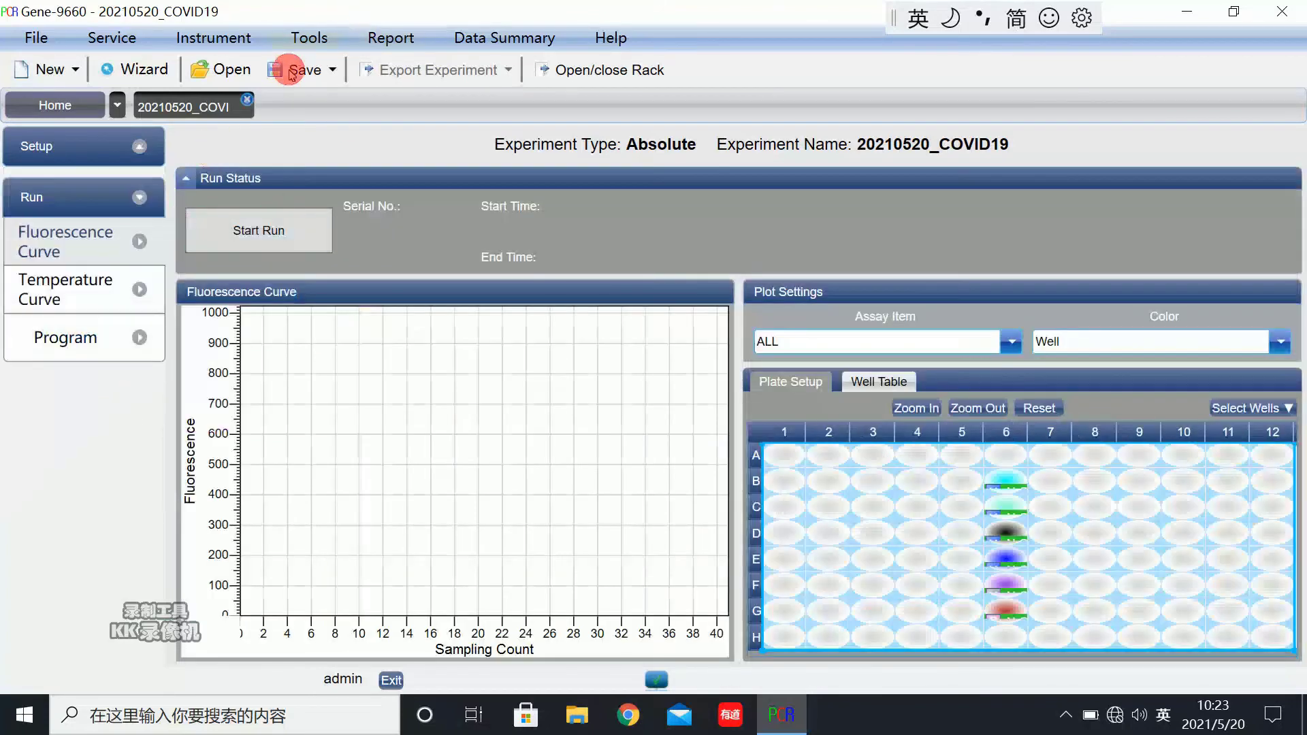
{"action": "left_click", "coordinate": [297, 70]}
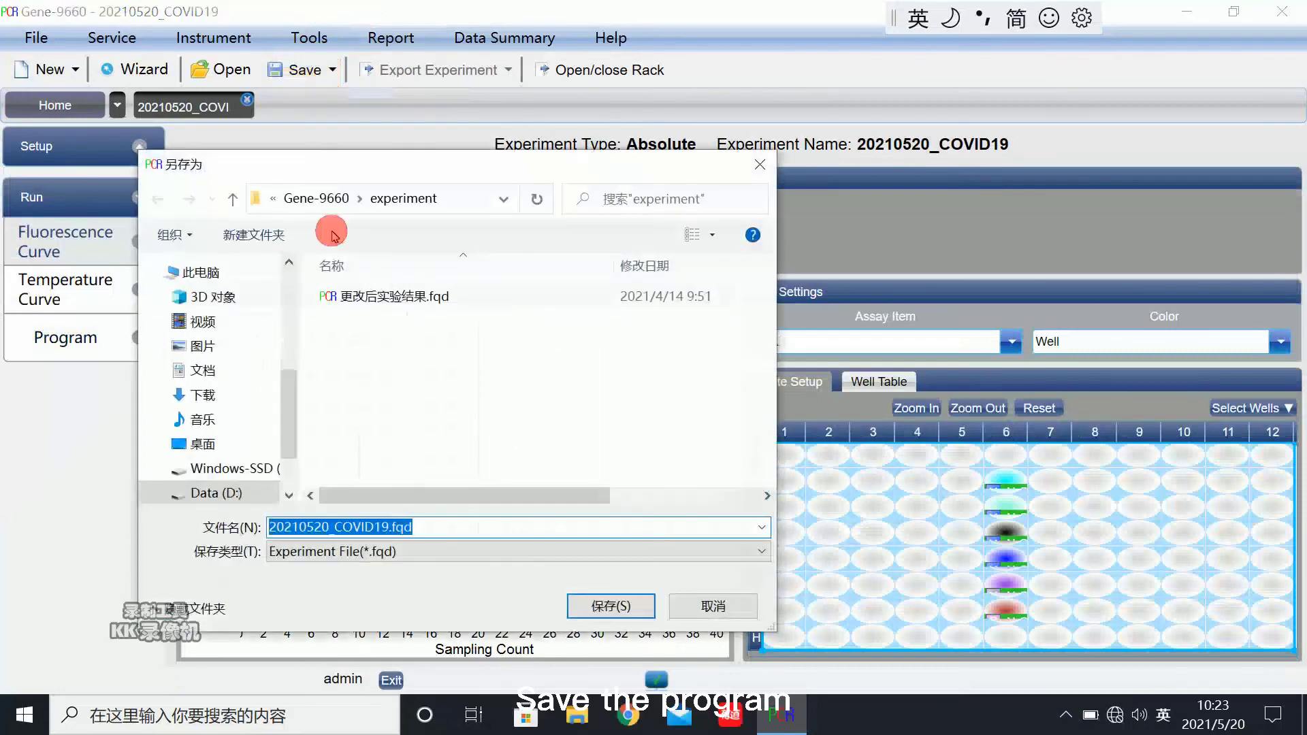
{"action": "left_click", "coordinate": [610, 604]}
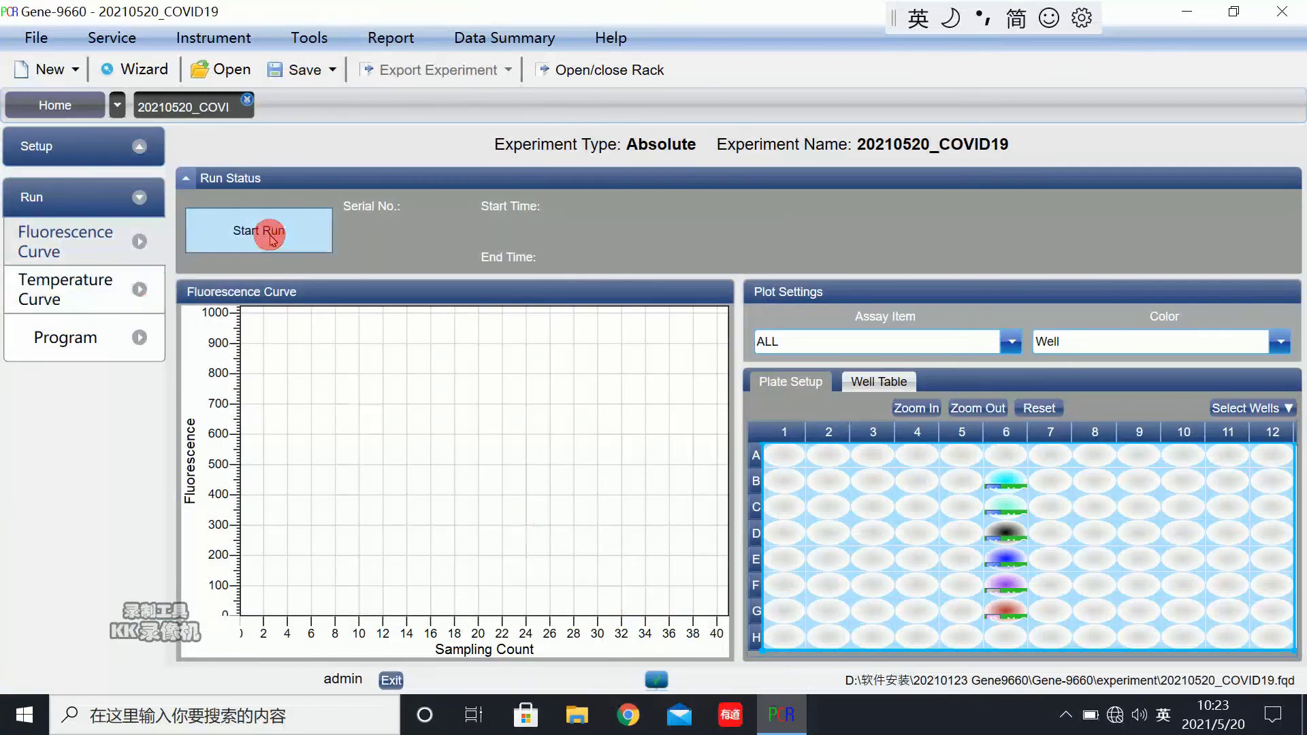
{"action": "left_click", "coordinate": [259, 231]}
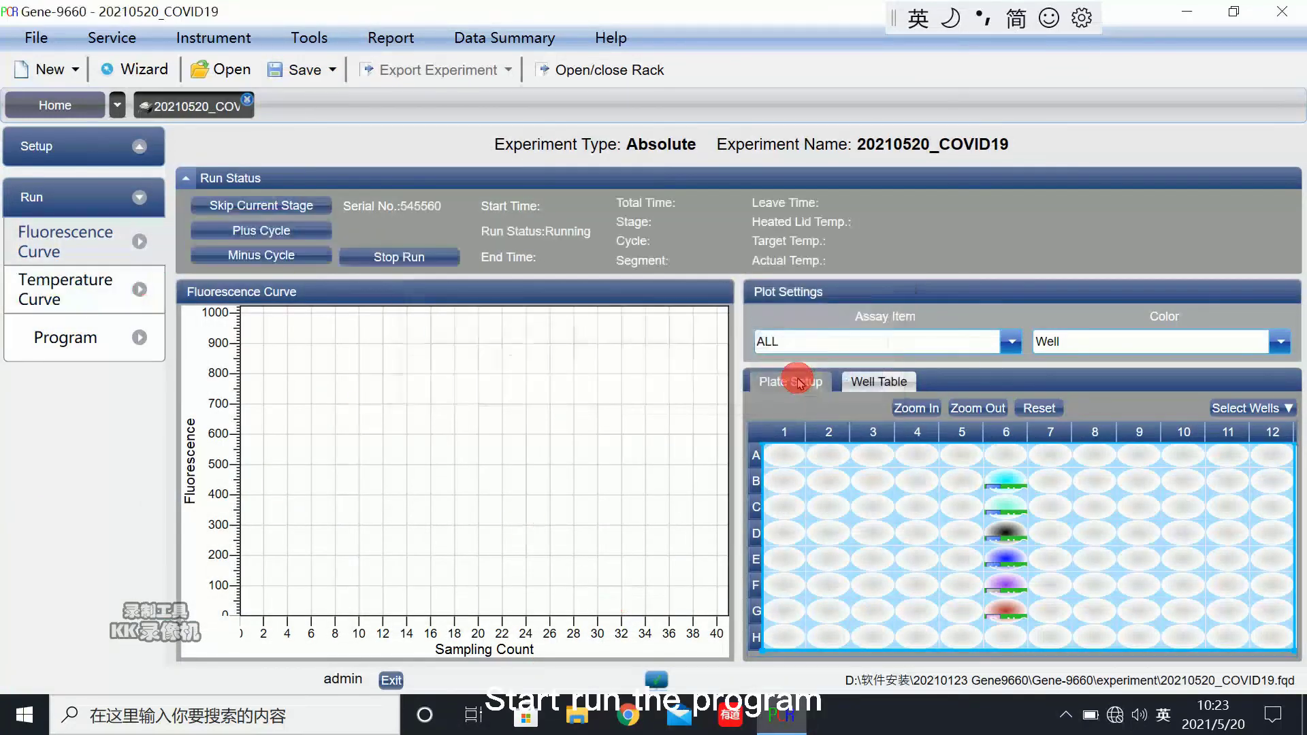